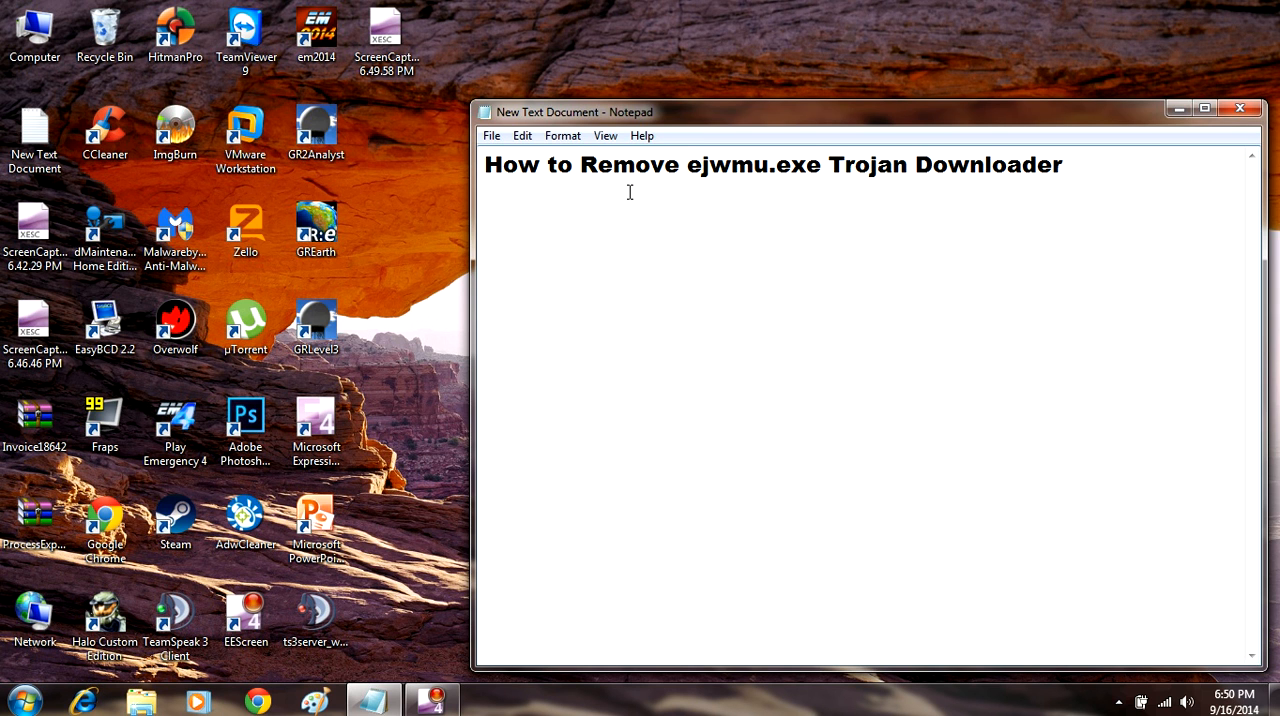
pyautogui.moveTo(675, 170)
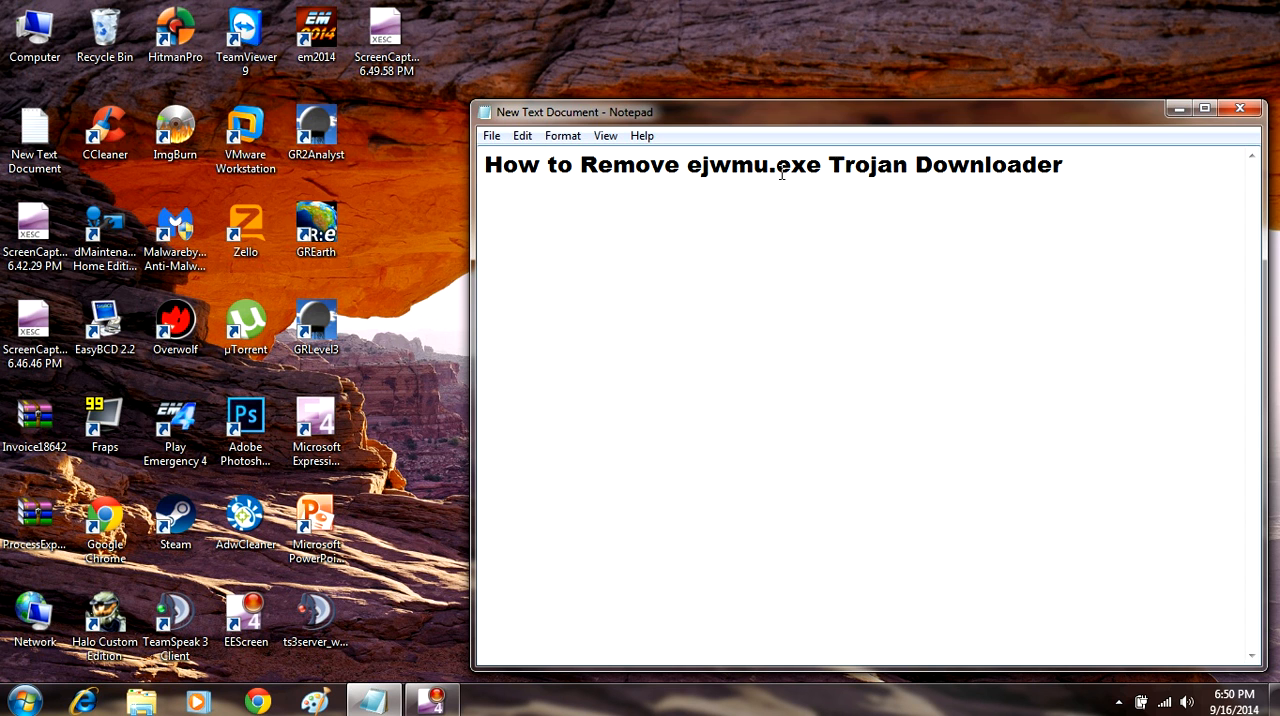
# - Select and then deselect the ejwmu.exe file name in the note heading
pyautogui.doubleClick(727, 165)
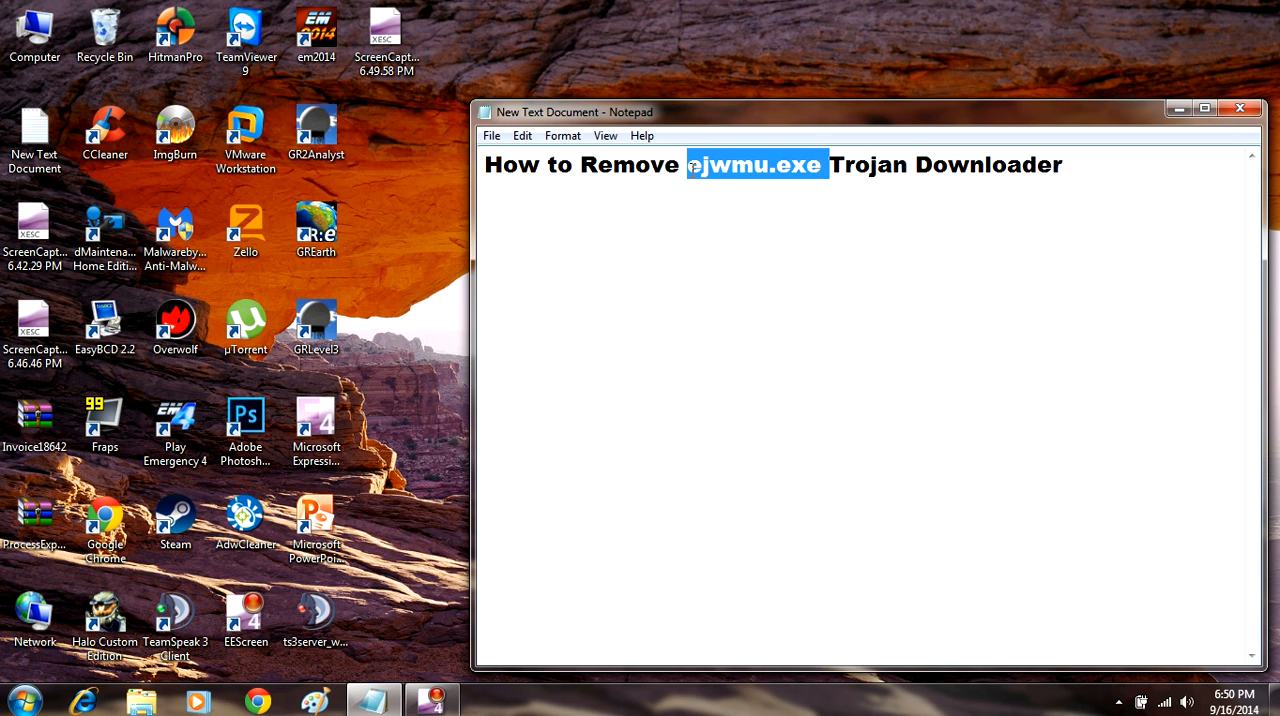
pyautogui.click(693, 178)
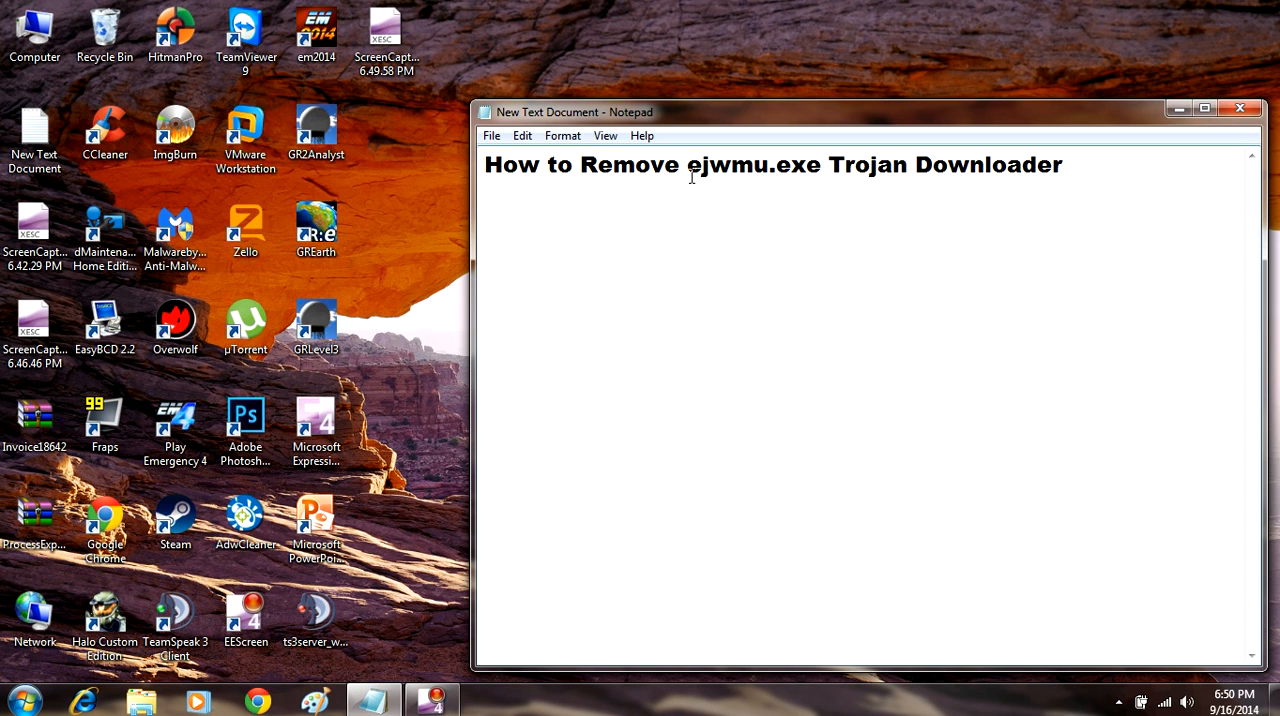
pyautogui.click(731, 165)
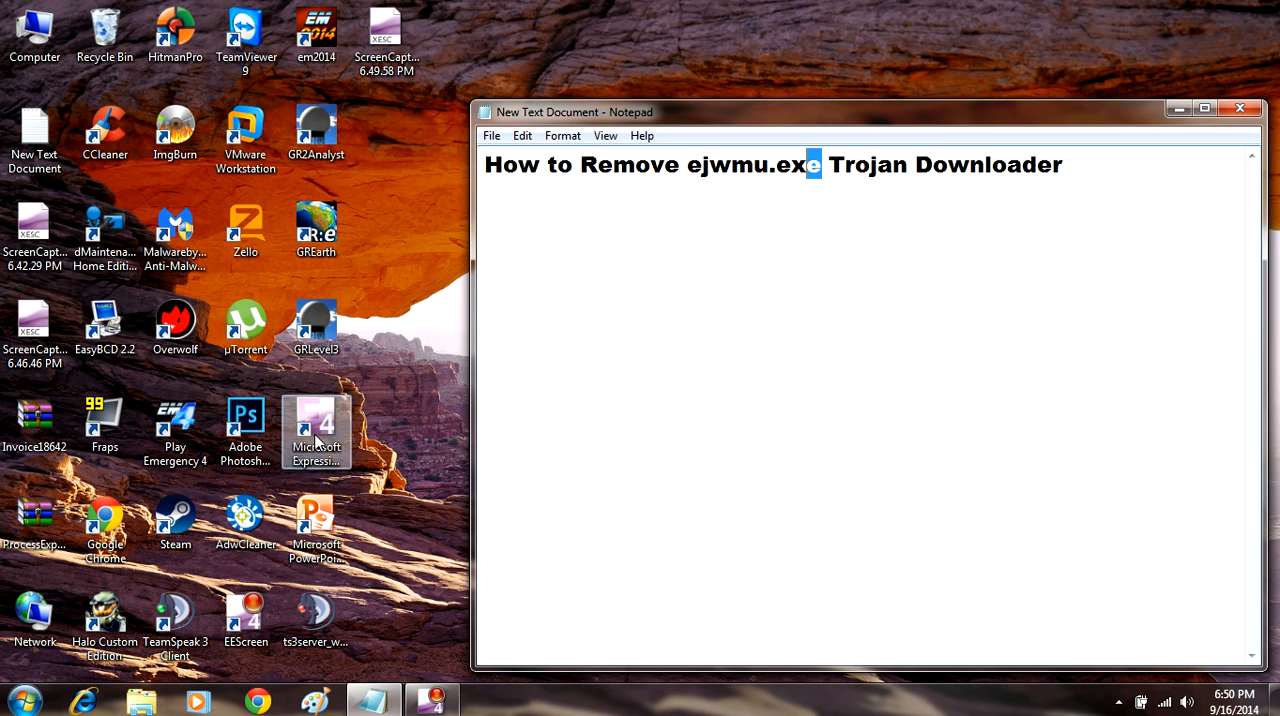
# - Search the Start Menu for msconfig and launch System Configuration
pyautogui.click(18, 699)
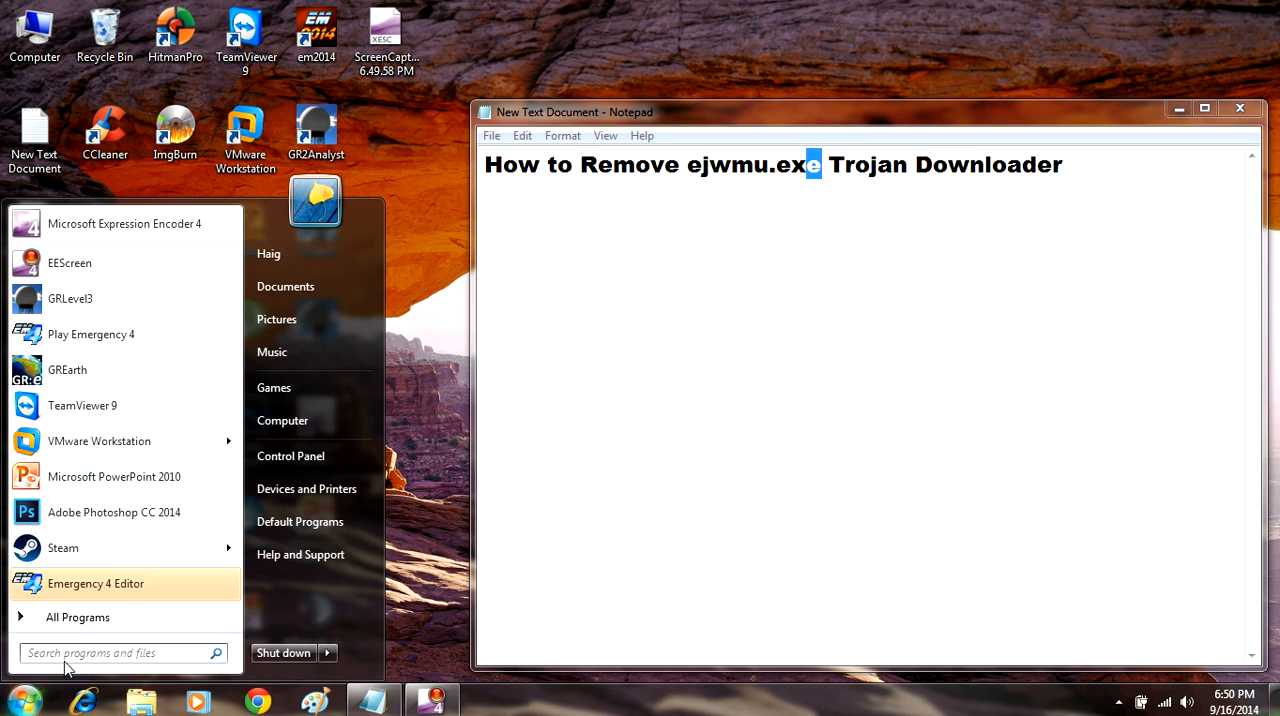
pyautogui.click(120, 652)
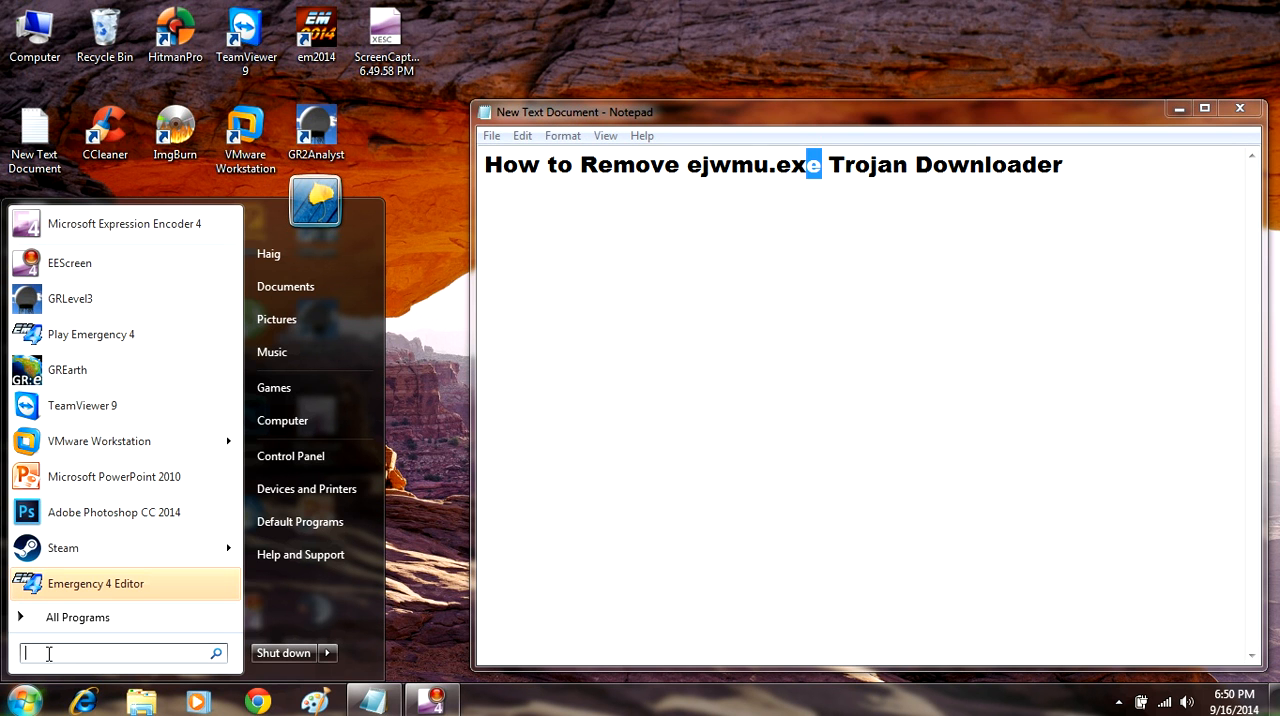
pyautogui.write('msconfig')
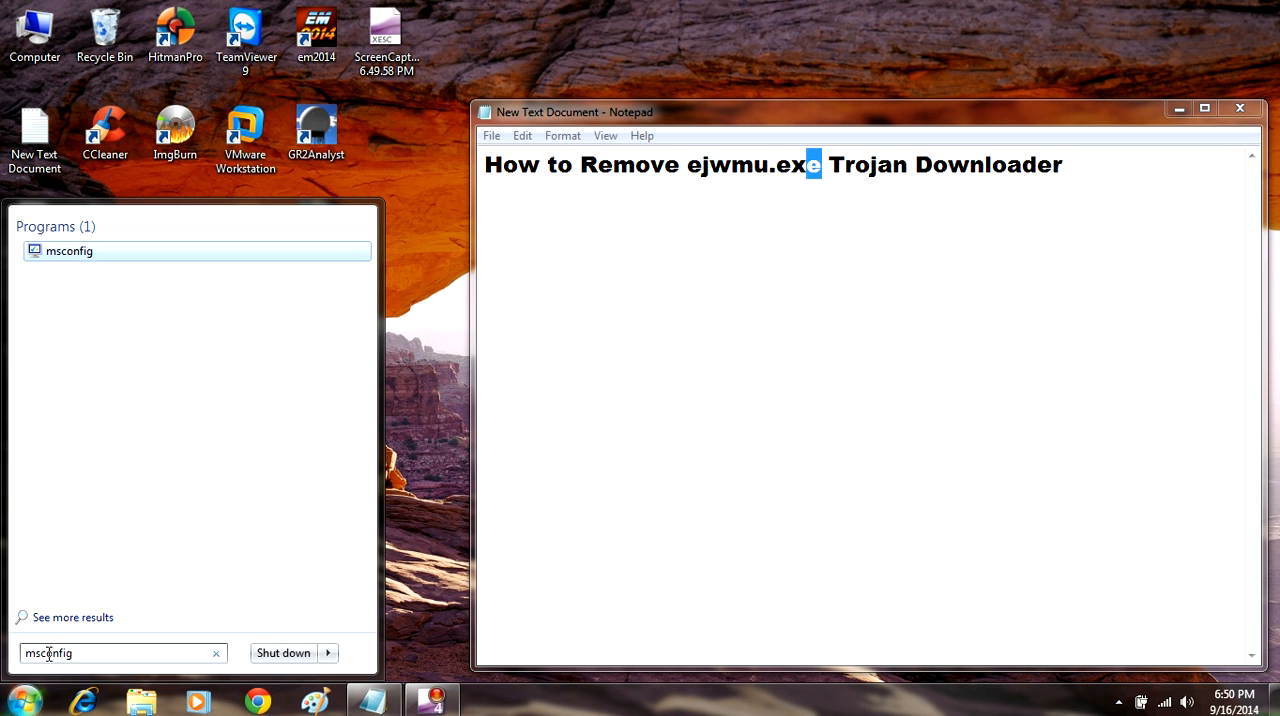
pyautogui.click(18, 700)
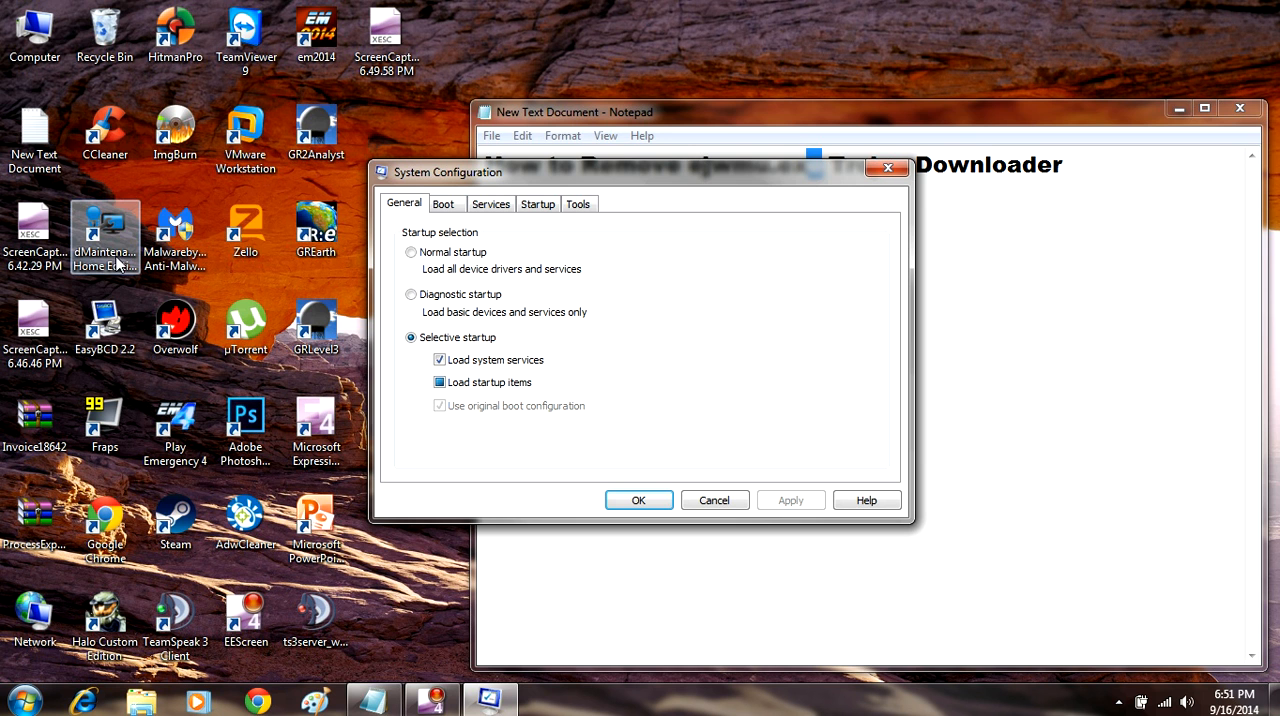
# - Show the Startup tab listing the programs that run at startup
pyautogui.click(538, 204)
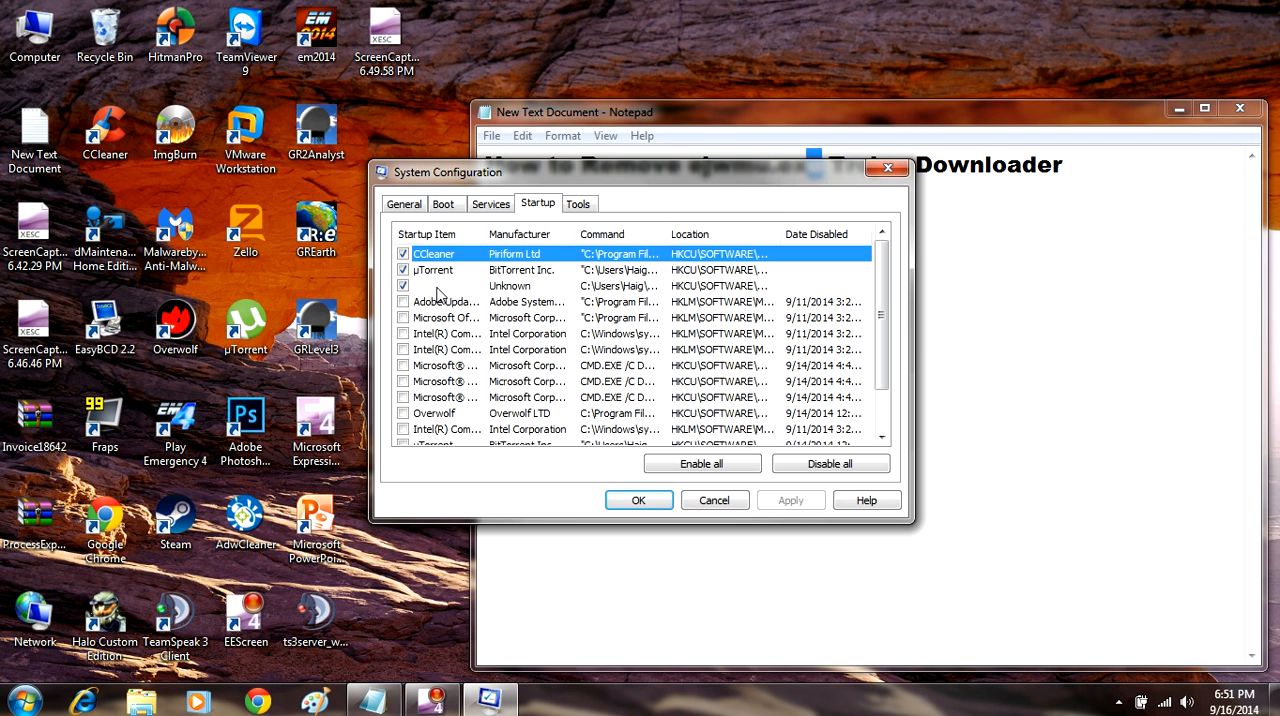
pyautogui.moveTo(445, 296)
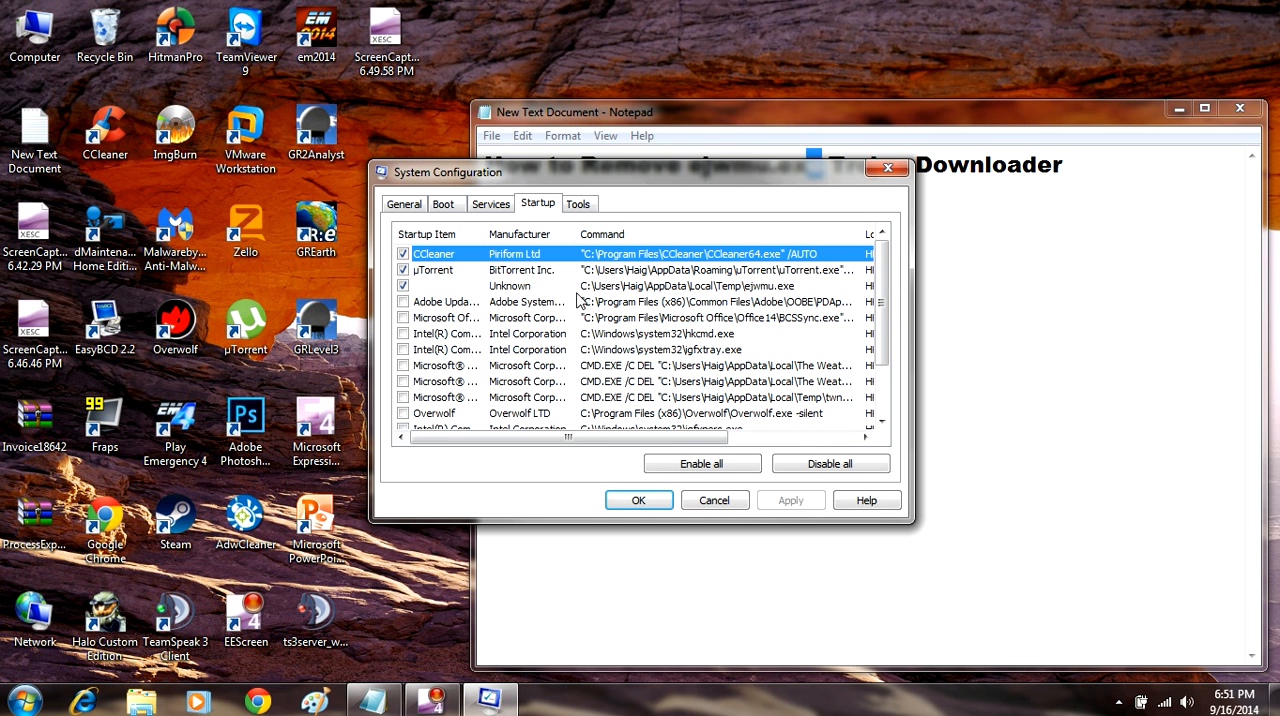
pyautogui.moveTo(767, 300)
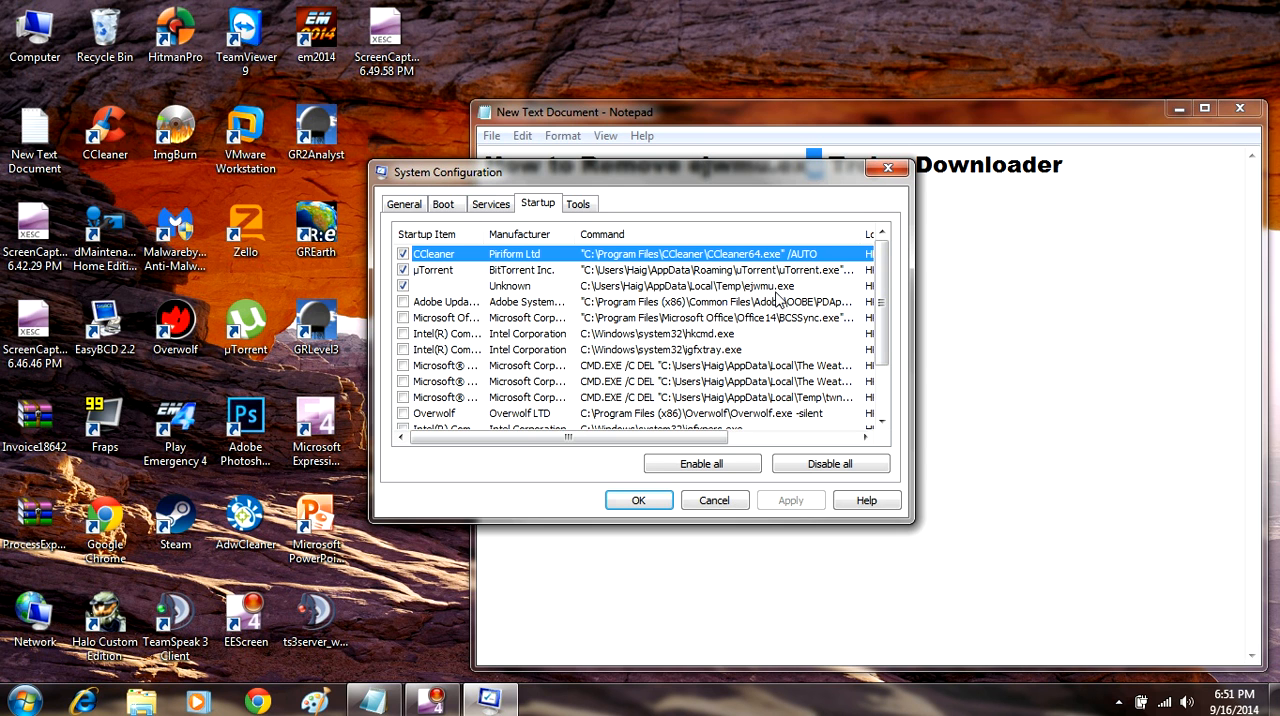
pyautogui.moveTo(660, 295)
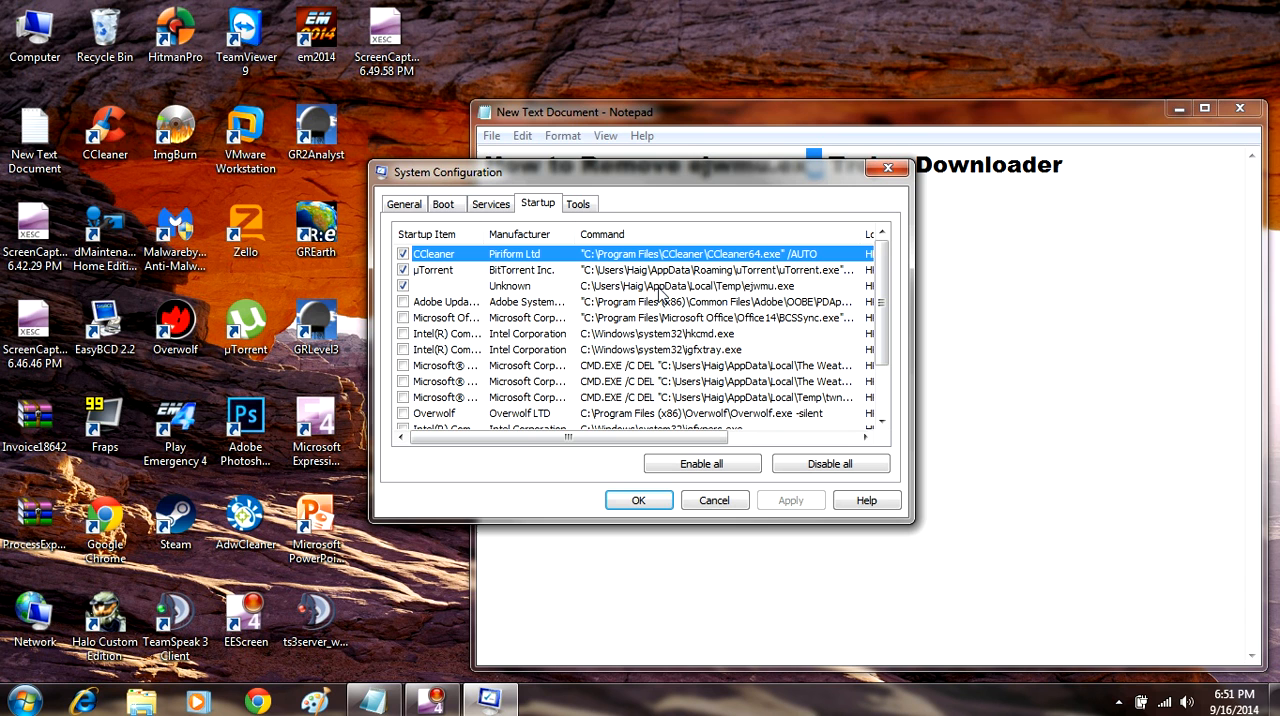
pyautogui.moveTo(755, 298)
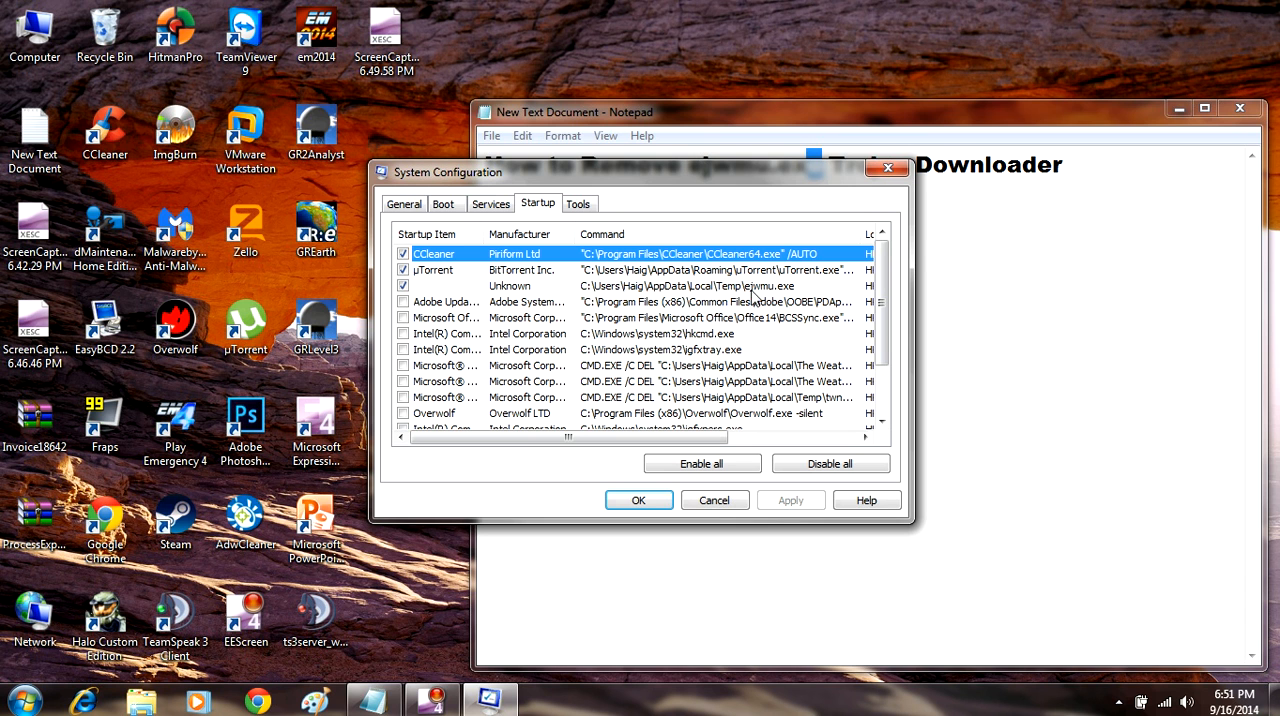
pyautogui.moveTo(778, 299)
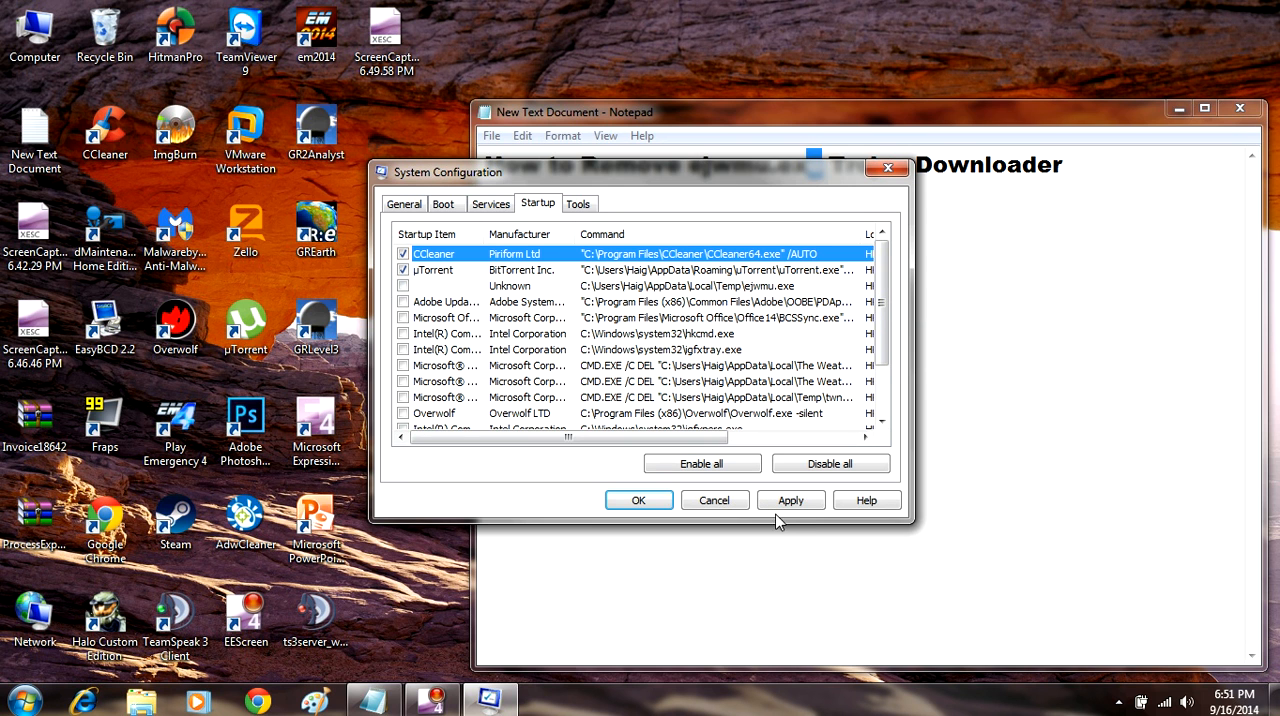
pyautogui.moveTo(490, 385)
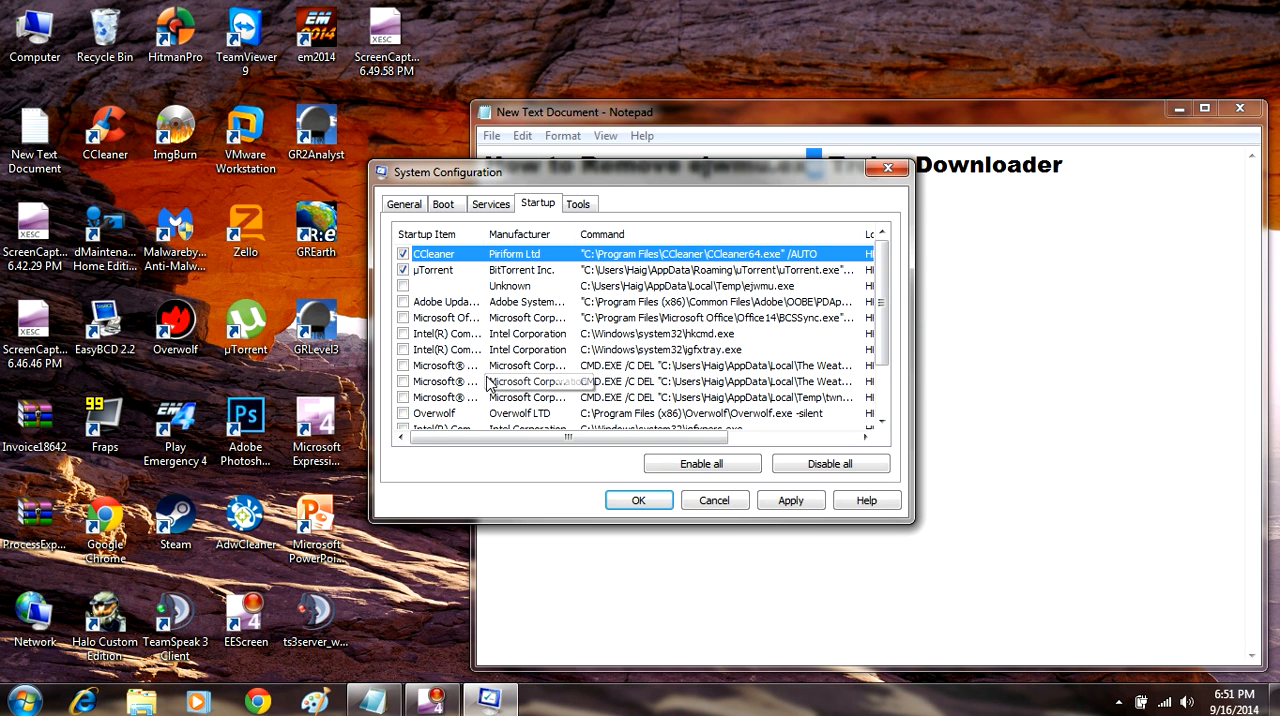
pyautogui.moveTo(702, 463)
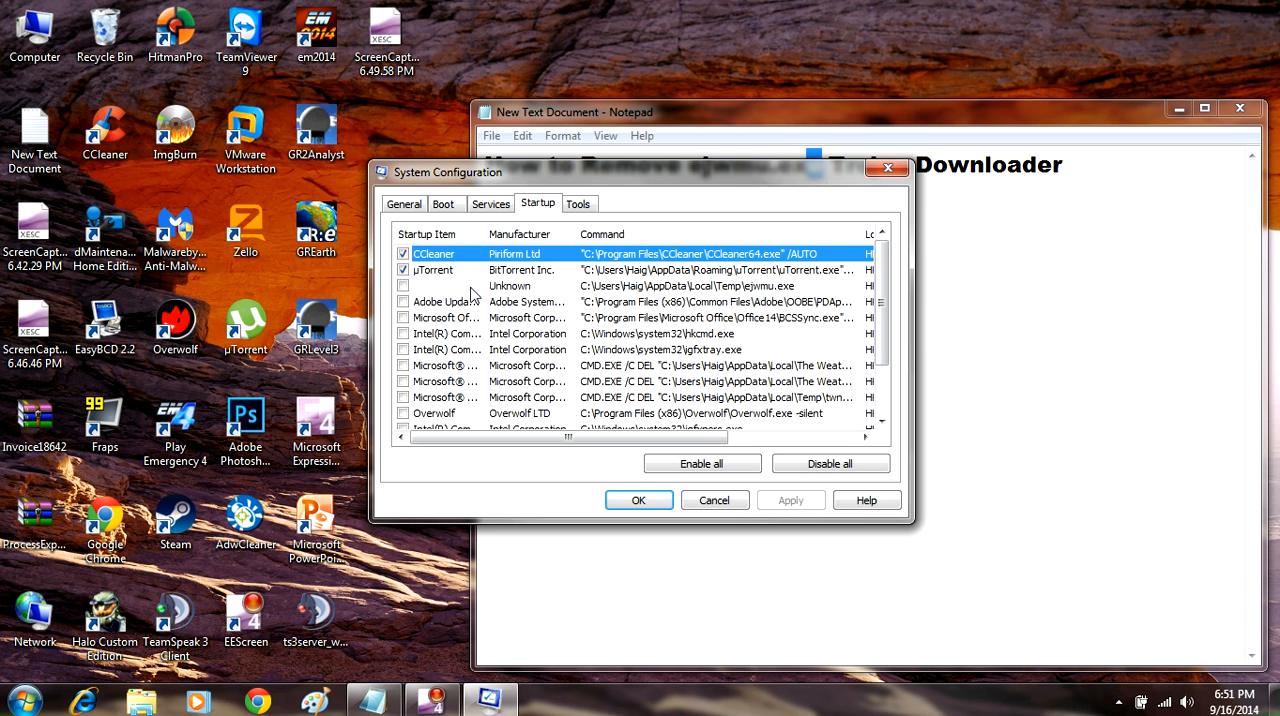
pyautogui.moveTo(420, 298)
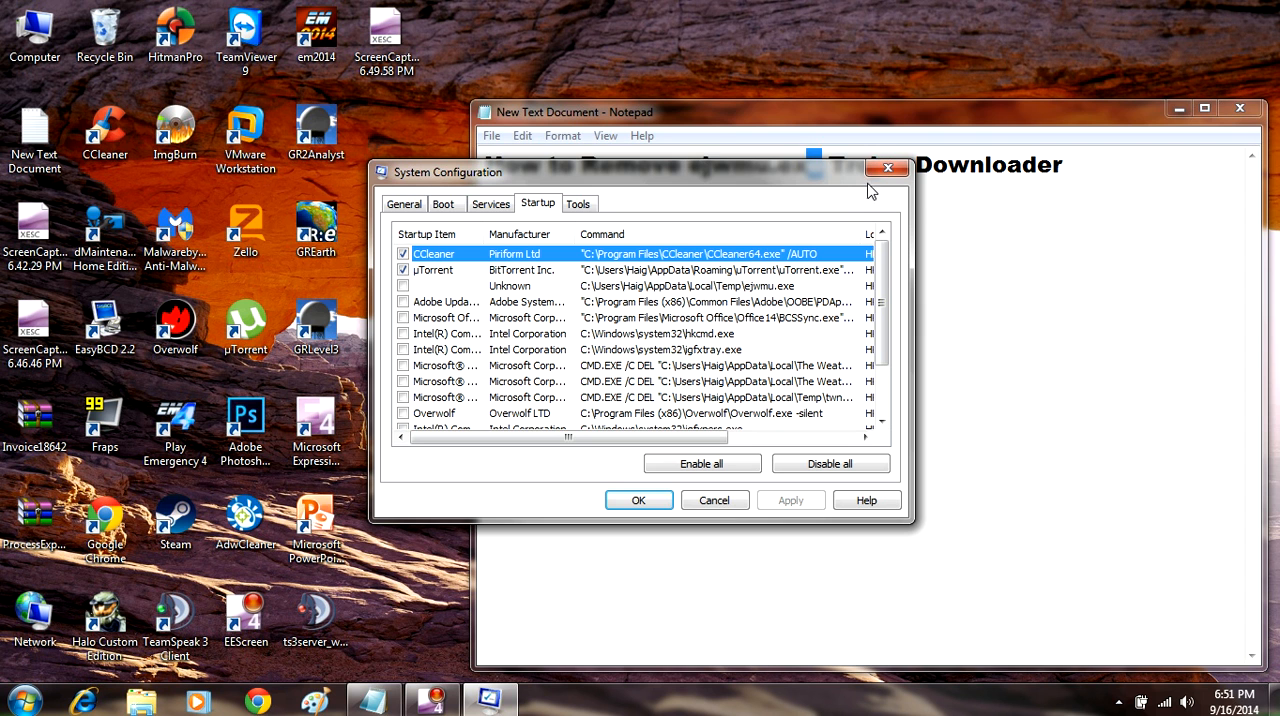
# - Close System Configuration and bring up the Organize options on Local Disk (C:)
pyautogui.click(714, 500)
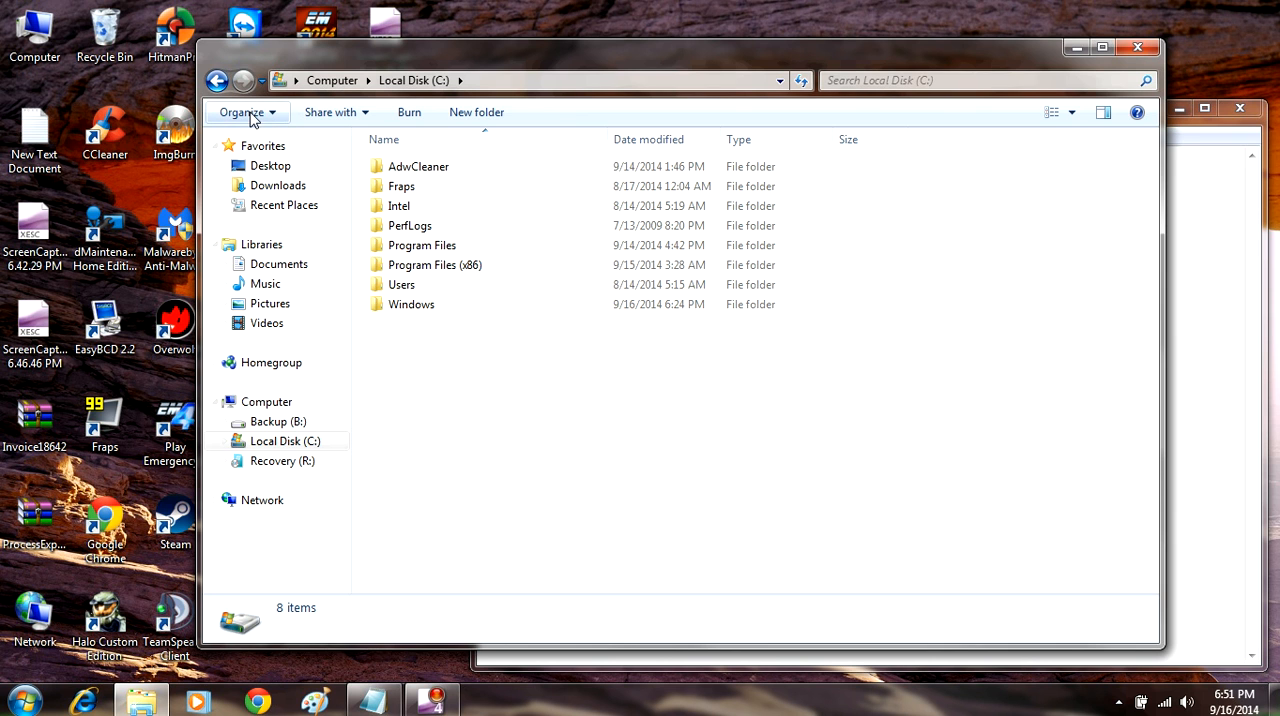
pyautogui.click(242, 111)
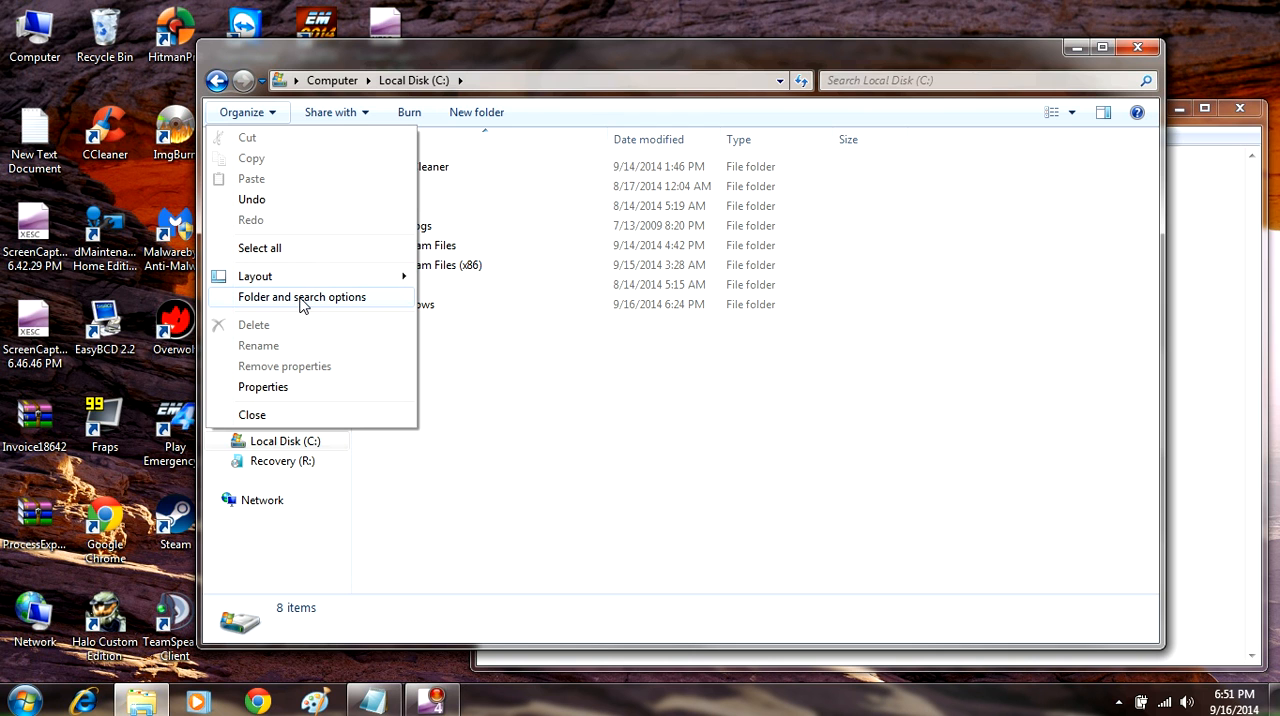
pyautogui.moveTo(309, 306)
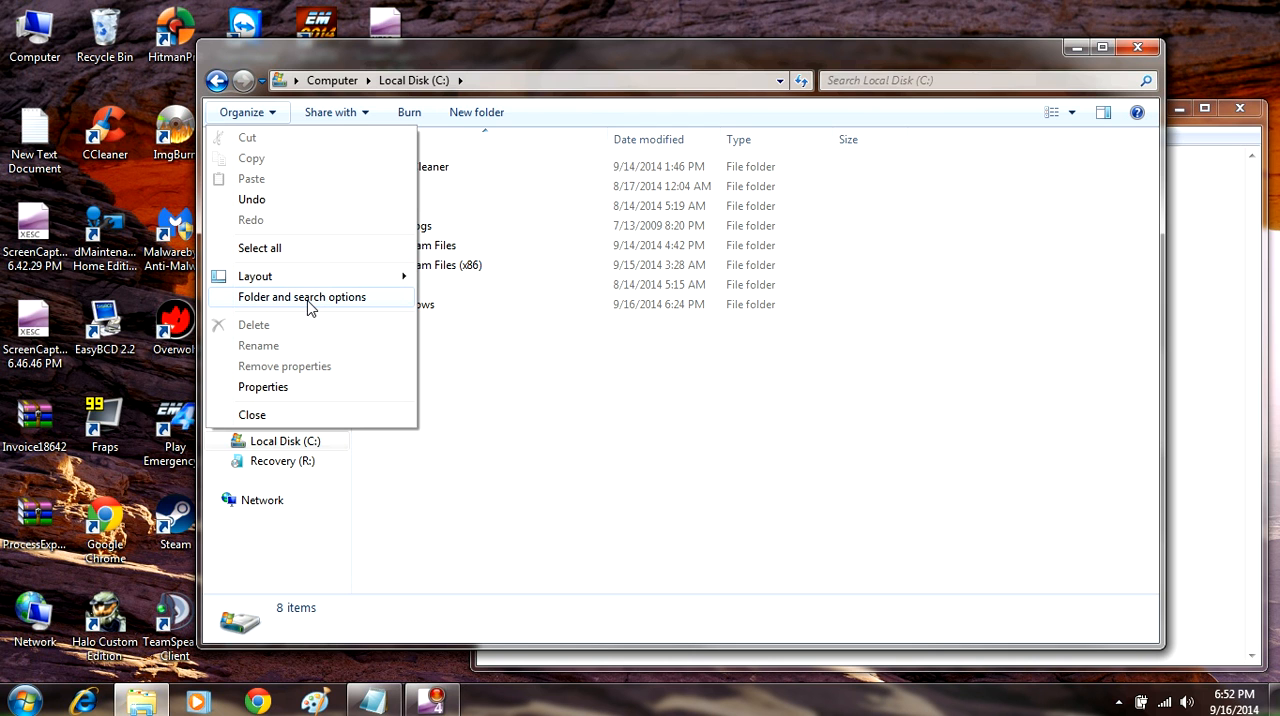
# - Turn on 'Show hidden files, folders, and drives' in Folder Options and apply it
pyautogui.click(301, 296)
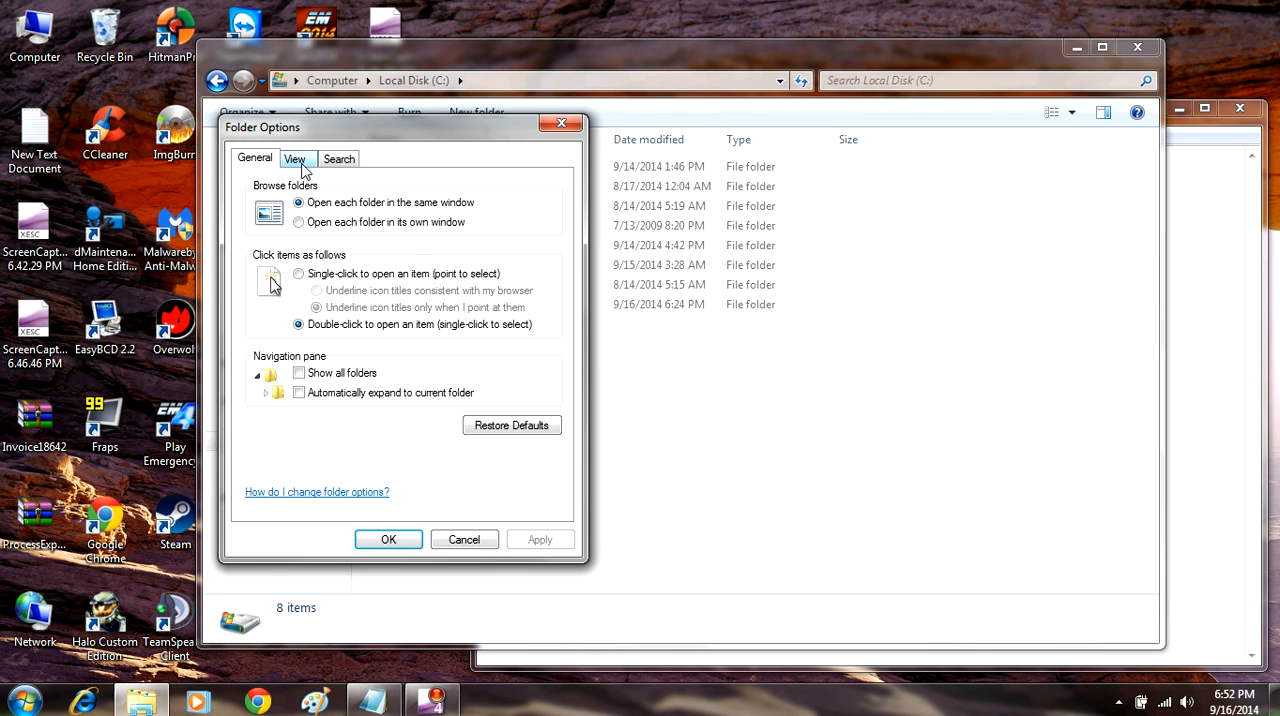
pyautogui.click(295, 158)
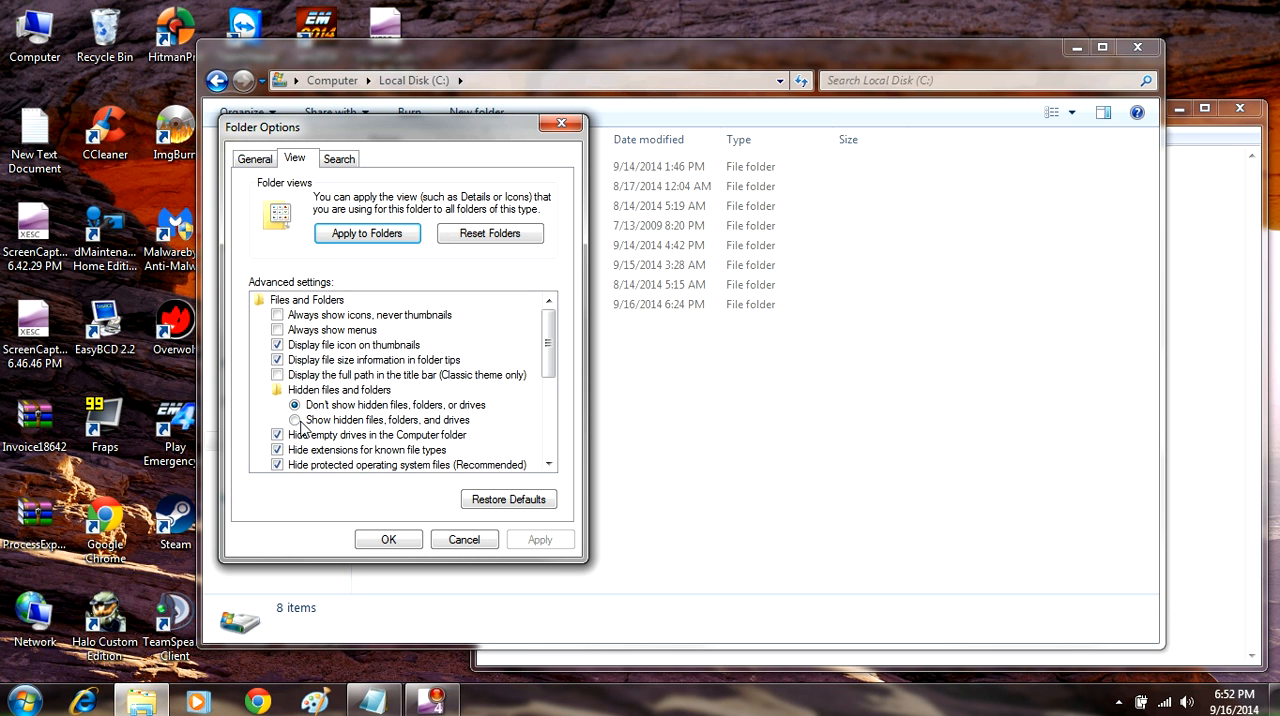
pyautogui.click(294, 419)
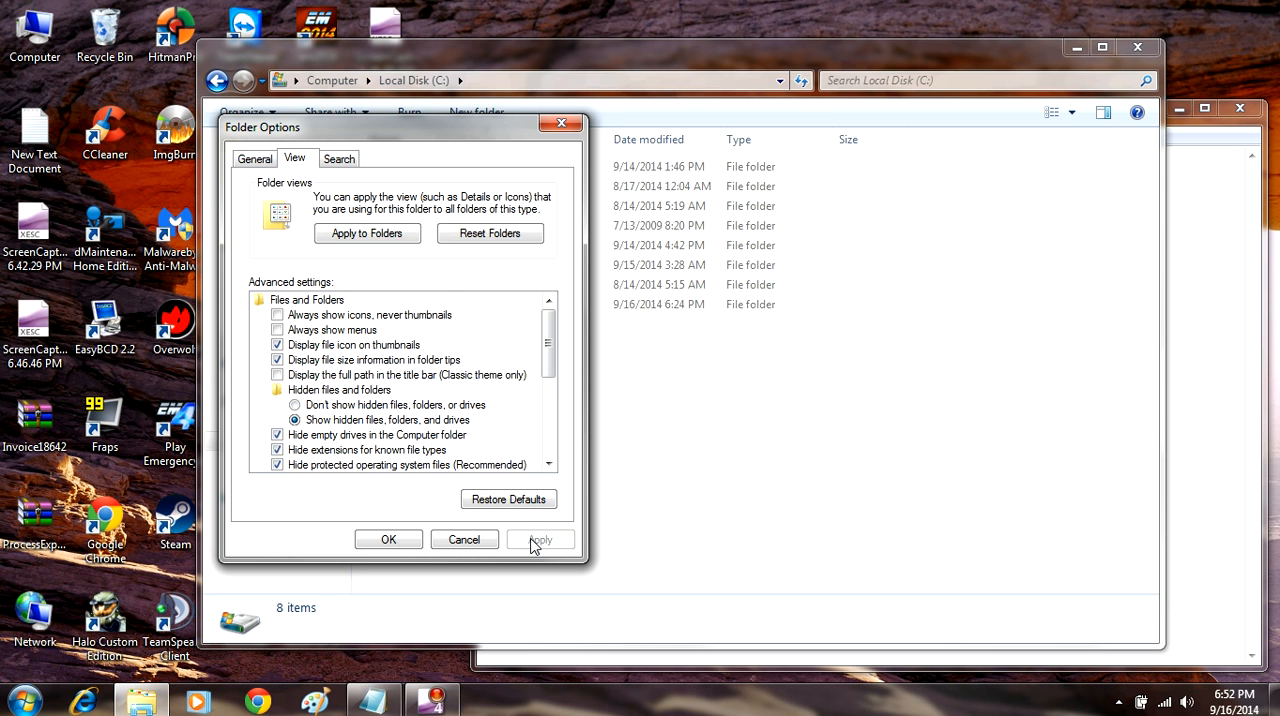
pyautogui.click(388, 539)
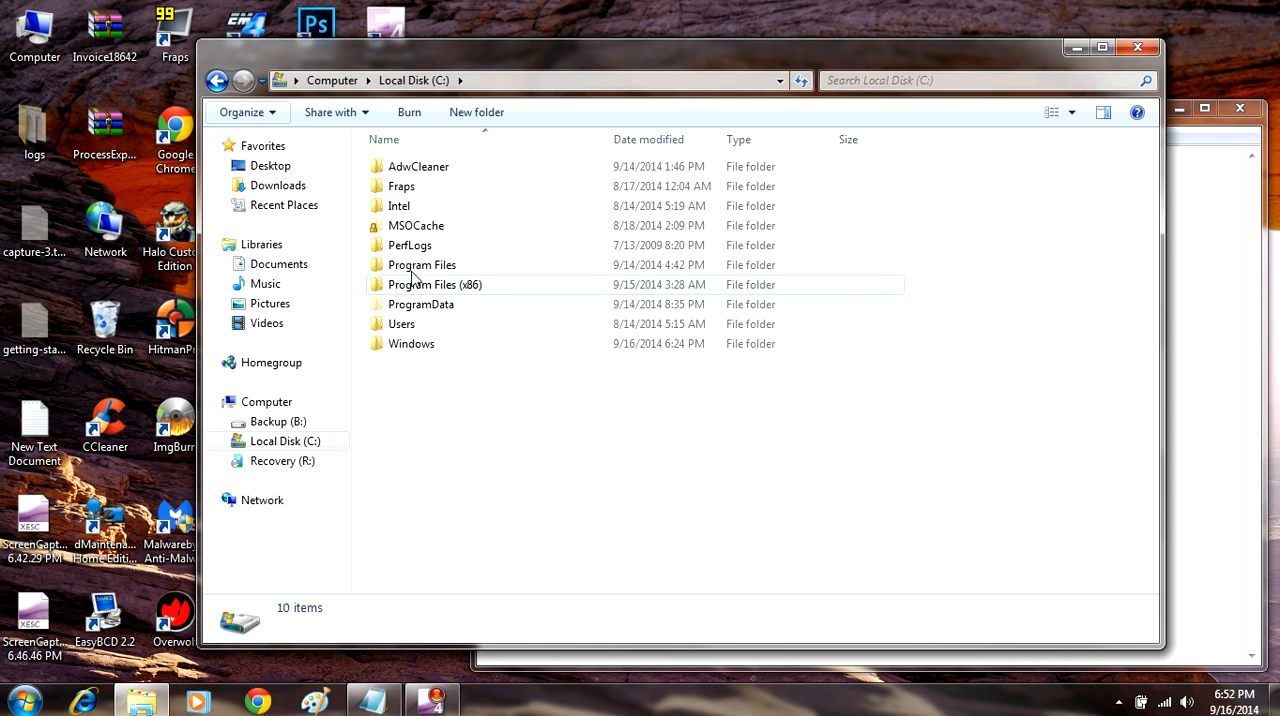
pyautogui.moveTo(401, 323)
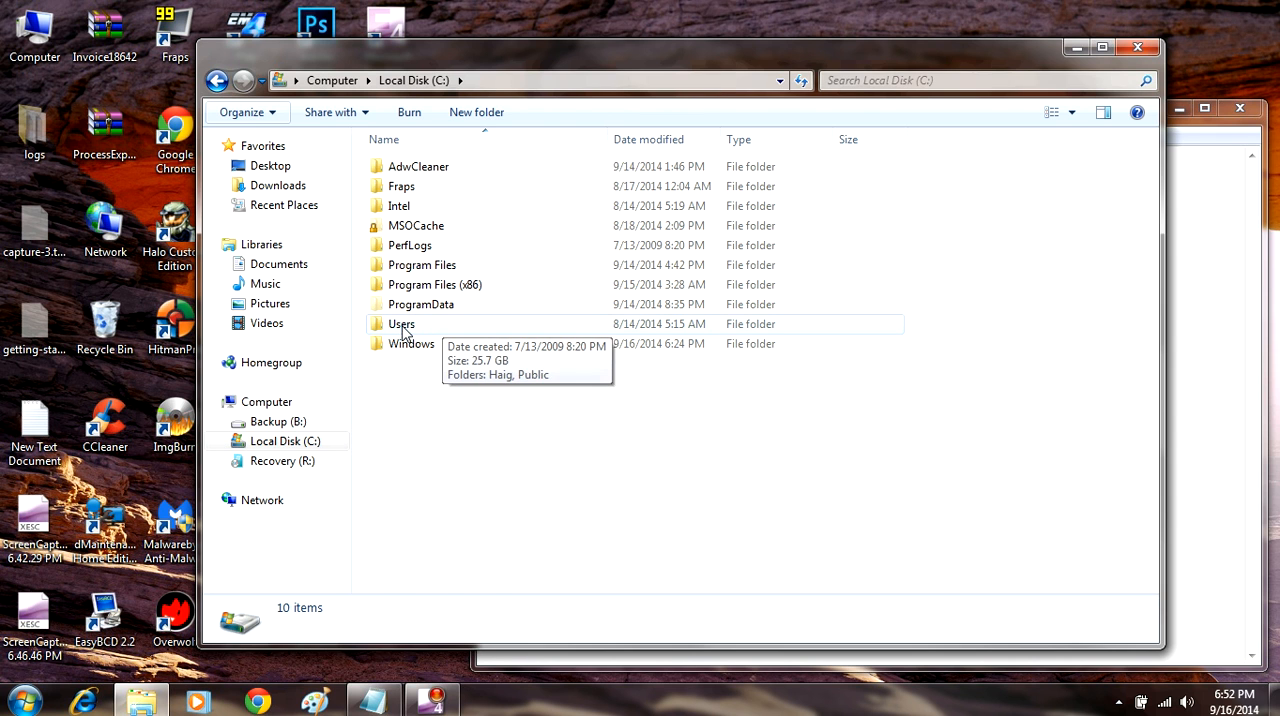
# - Navigate through Users, Haig and AppData\Local into the Temp folder
pyautogui.doubleClick(401, 323)
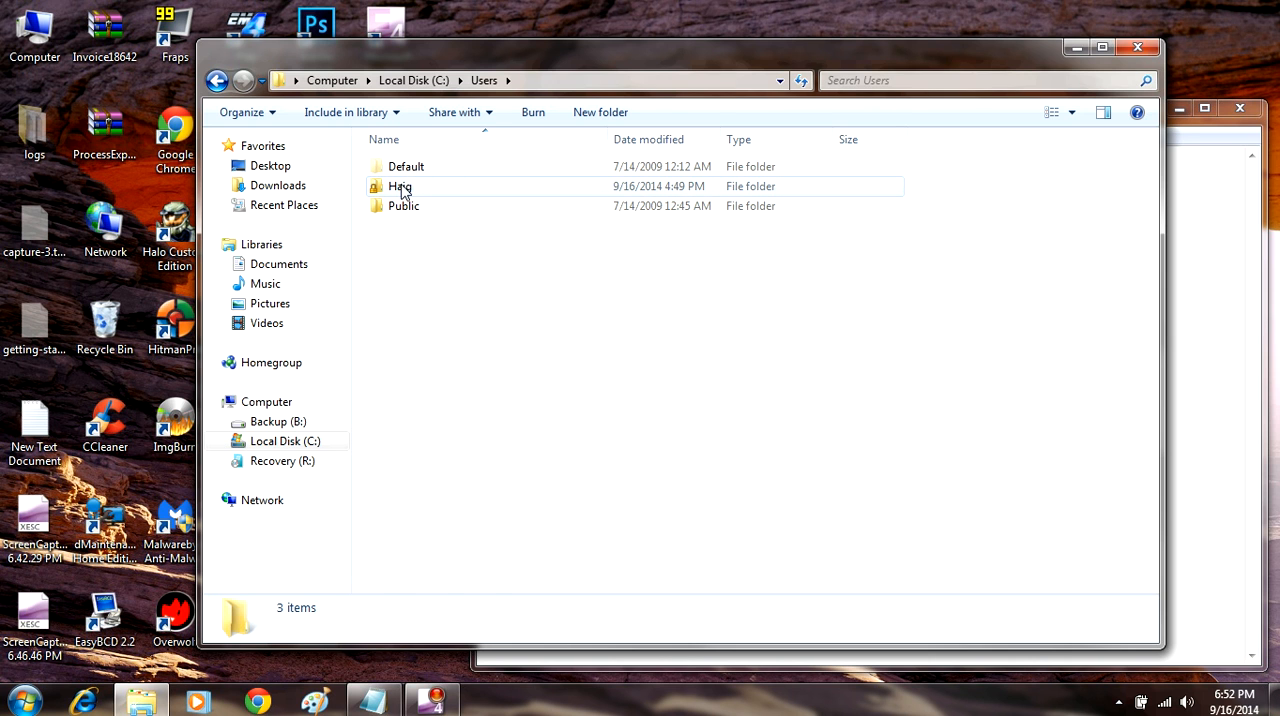
pyautogui.doubleClick(400, 187)
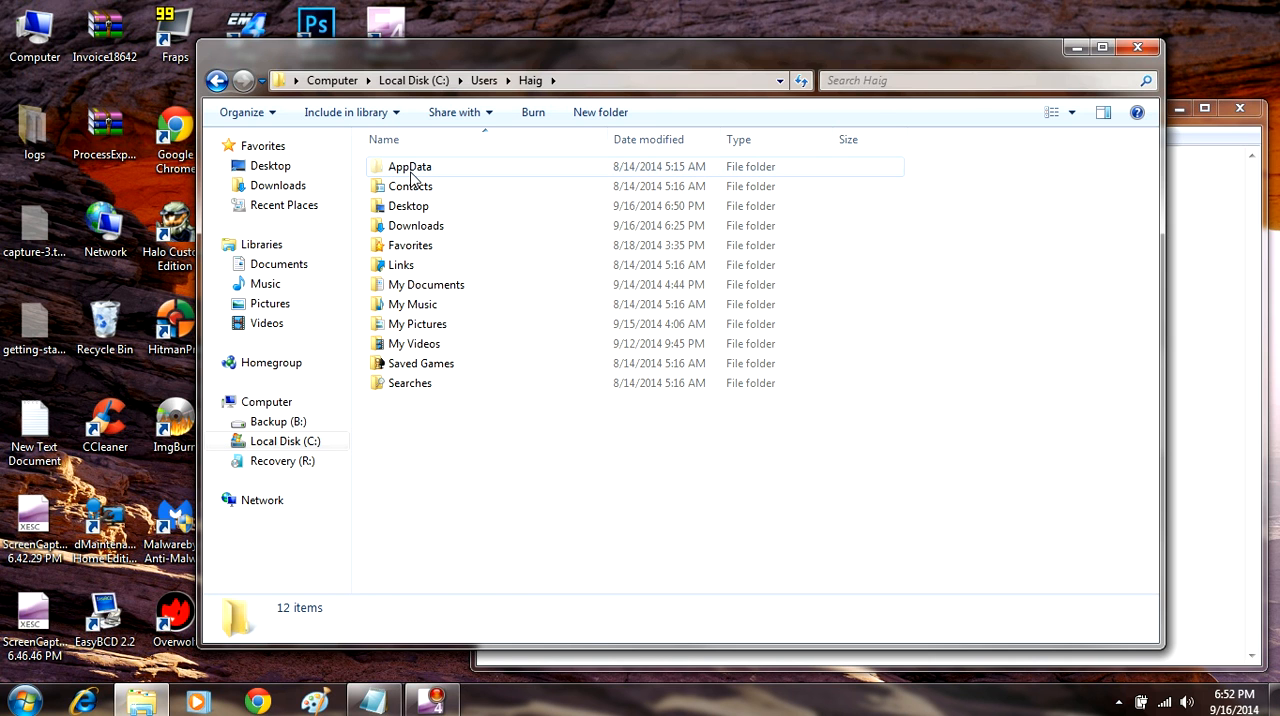
pyautogui.doubleClick(409, 166)
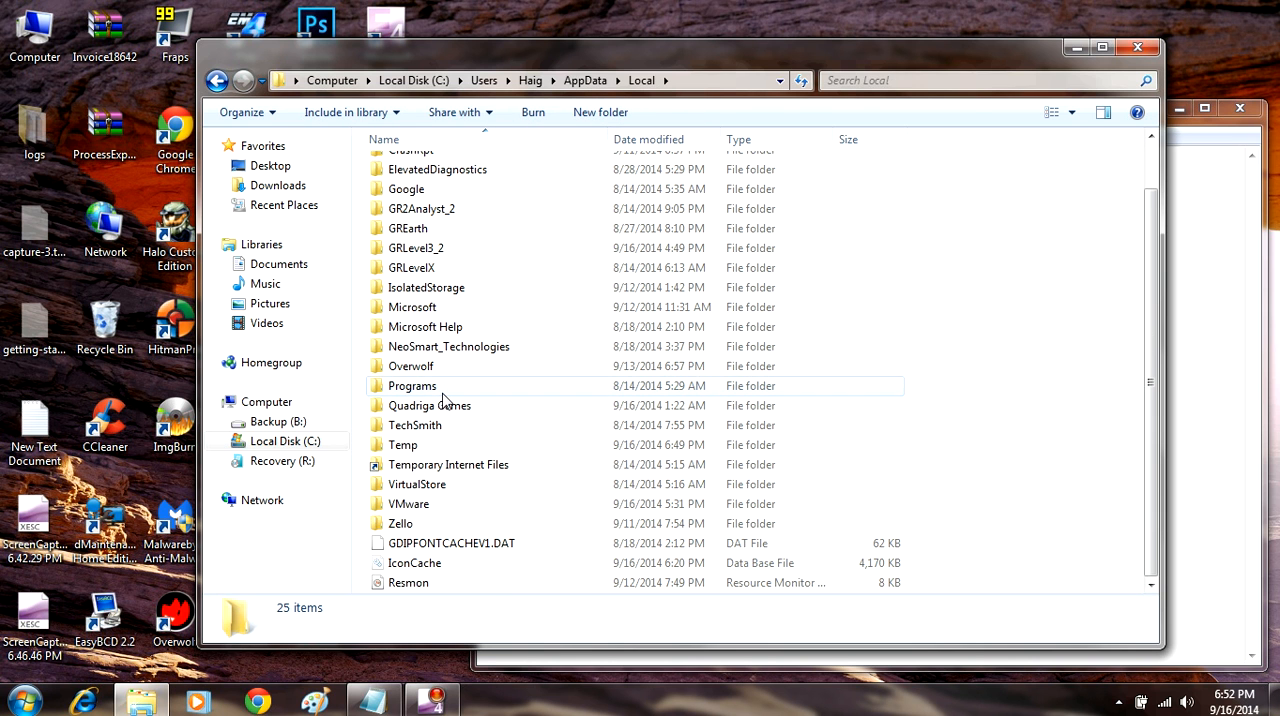
pyautogui.doubleClick(403, 444)
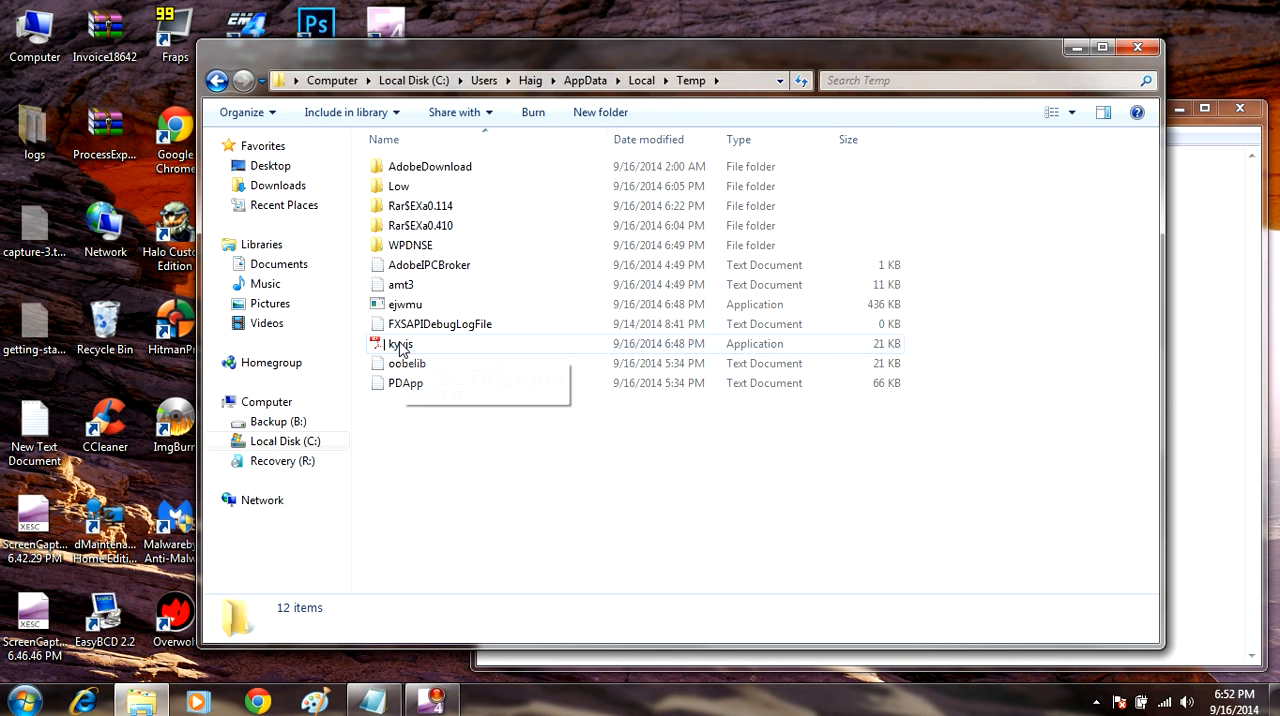
pyautogui.moveTo(428, 345)
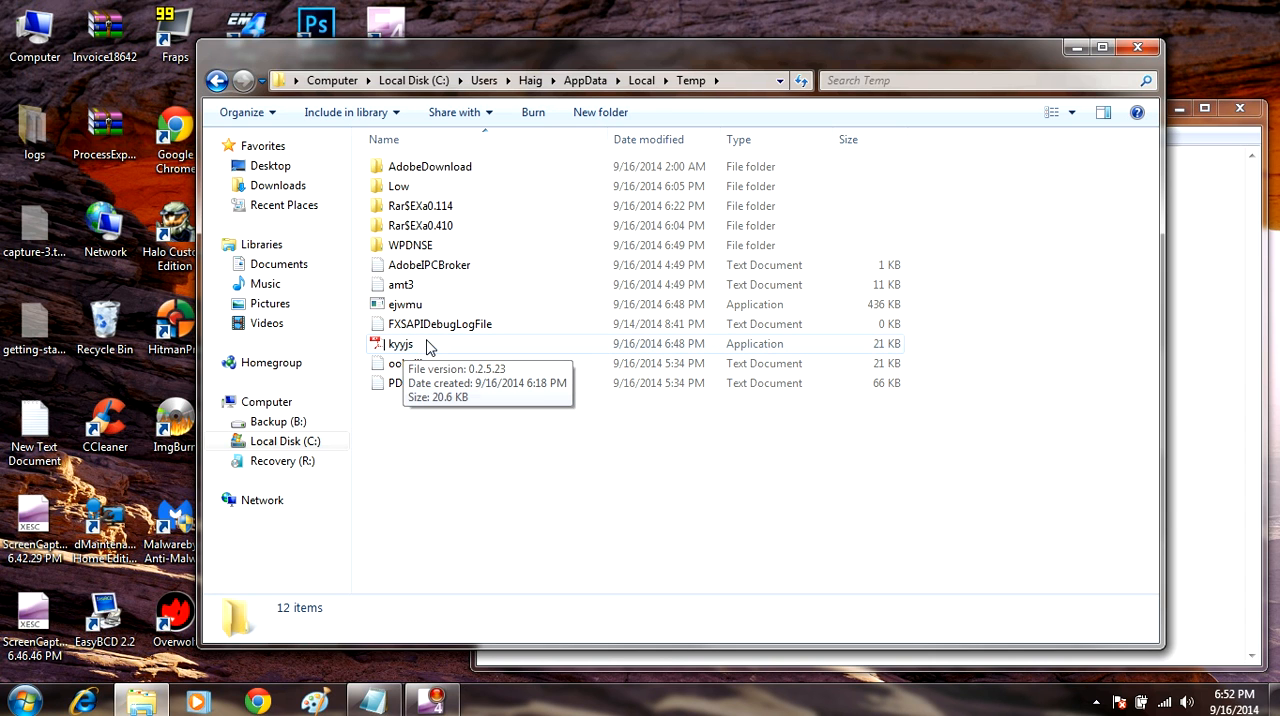
pyautogui.moveTo(405, 350)
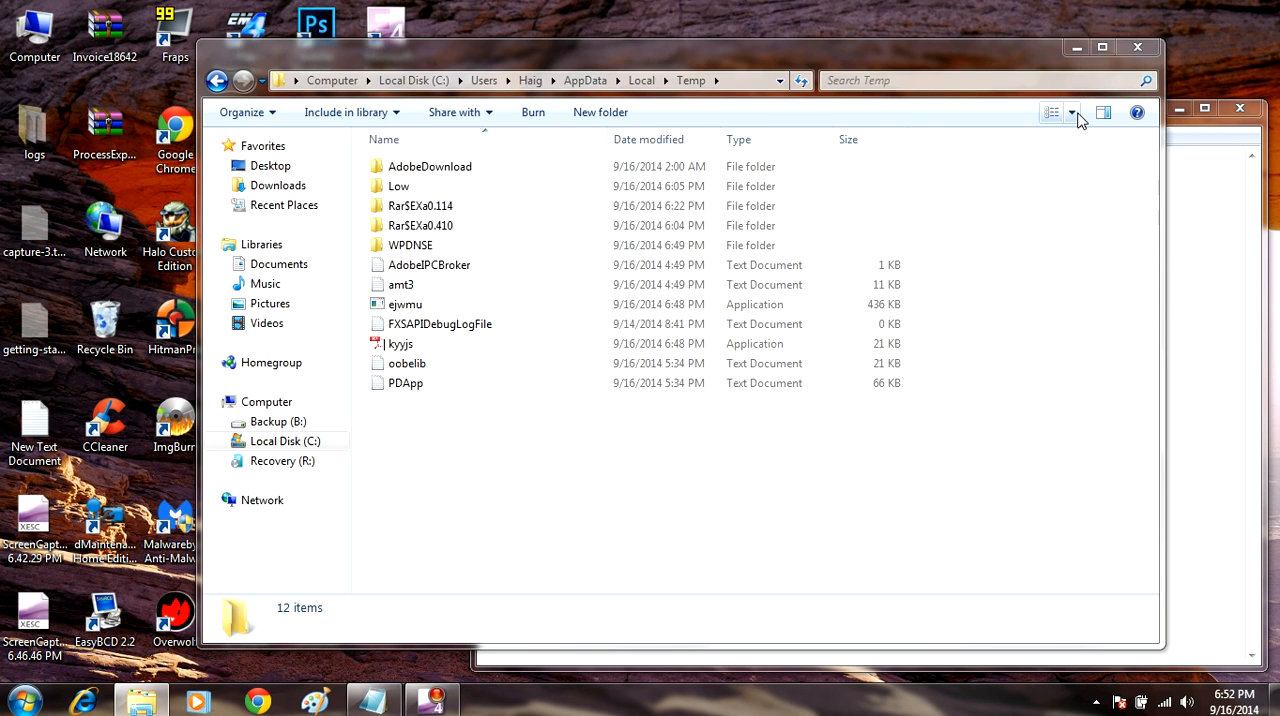
# - Switch the Temp folder view to Large Icons
pyautogui.click(1073, 112)
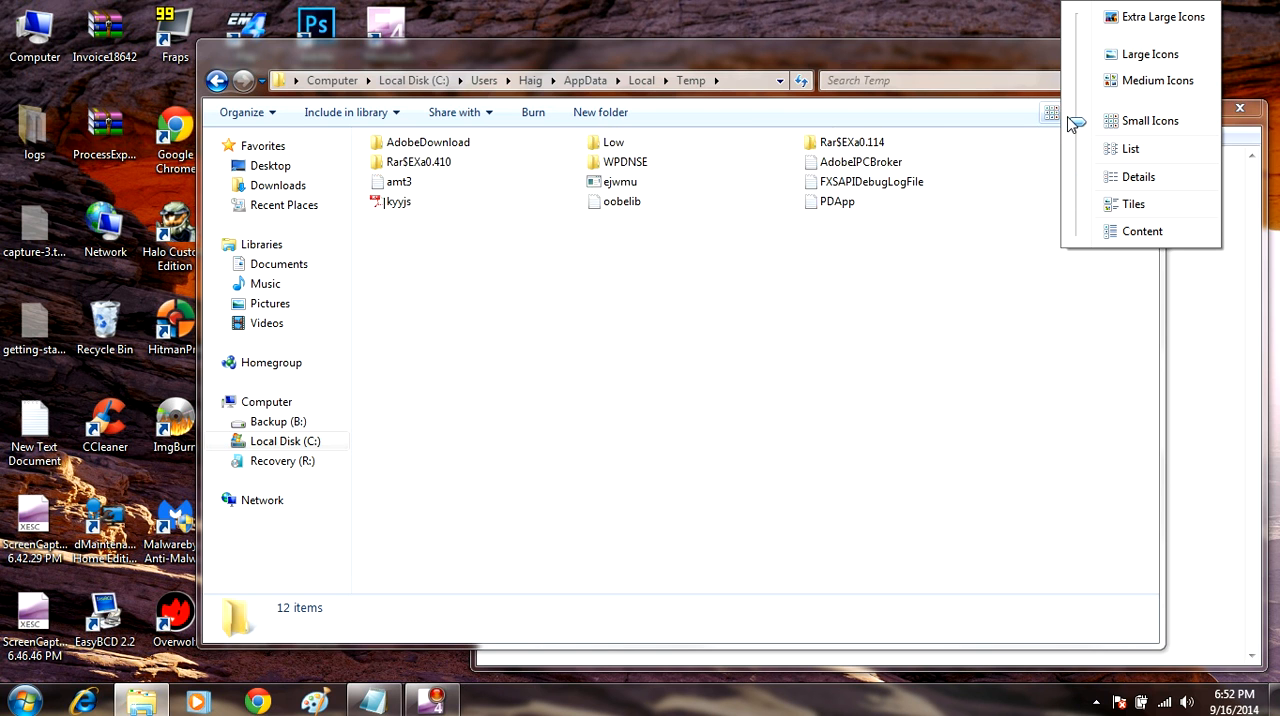
pyautogui.click(1149, 54)
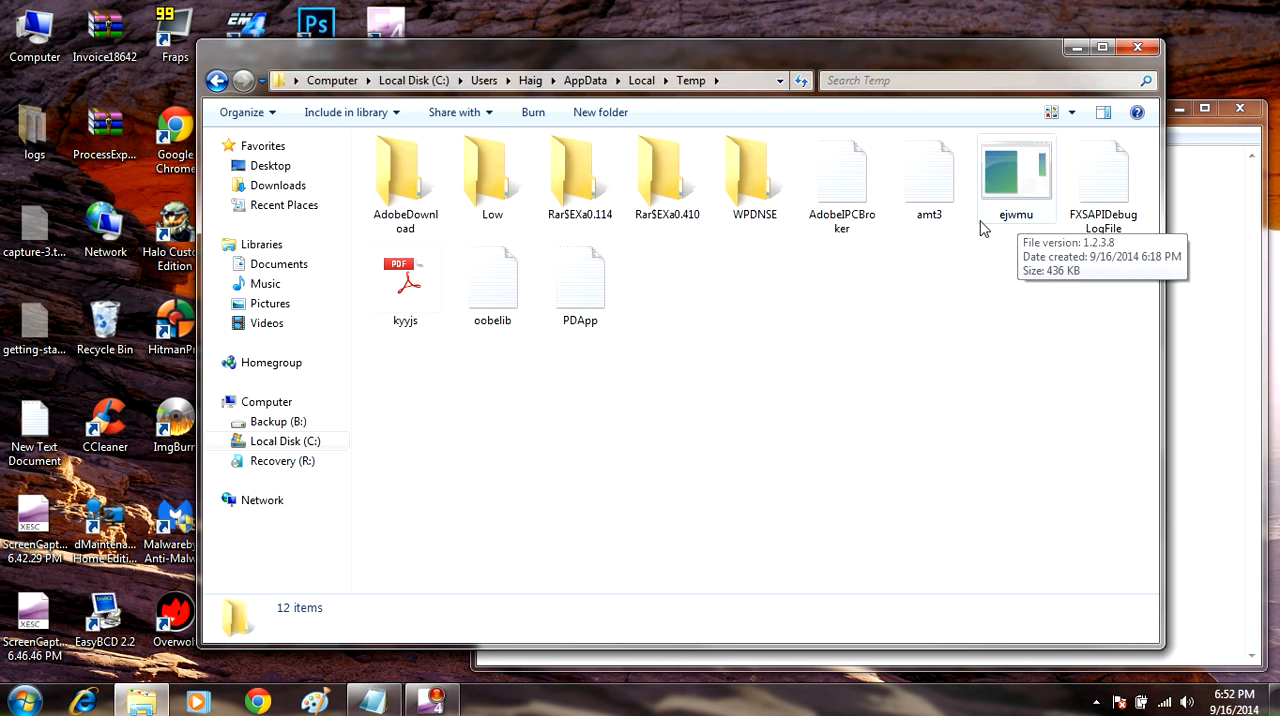
pyautogui.moveTo(1021, 190)
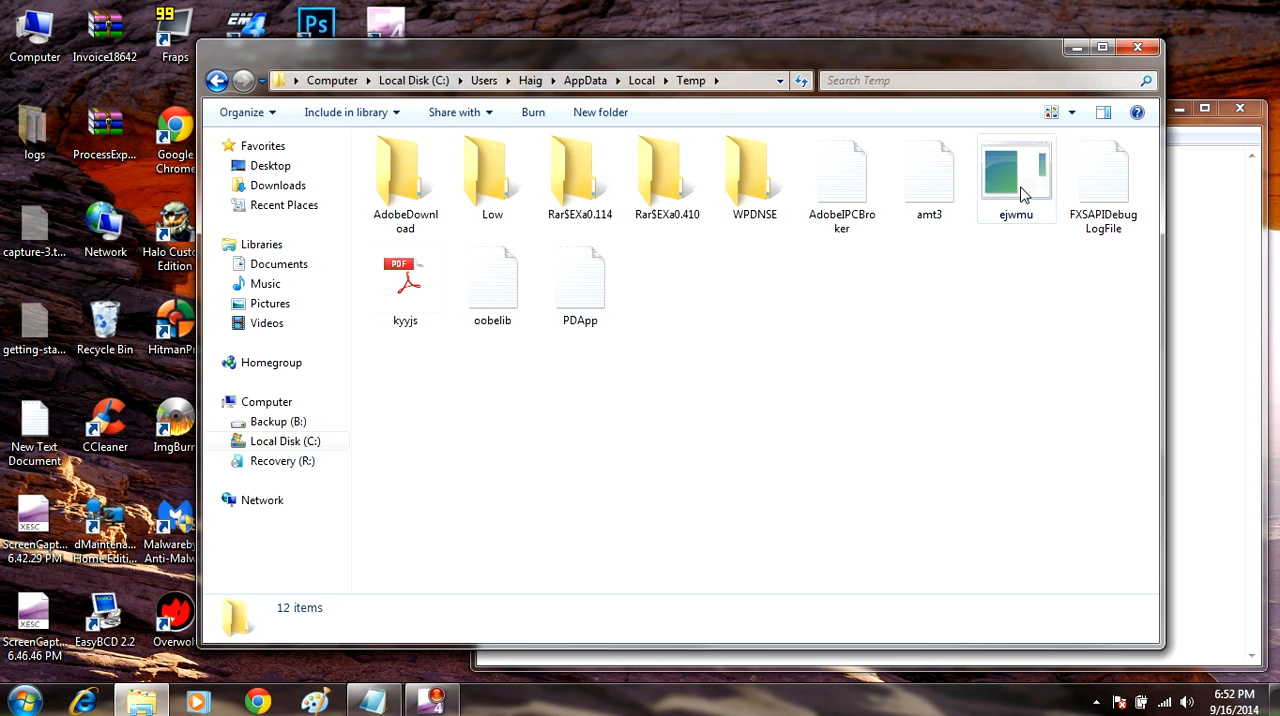
pyautogui.moveTo(1016, 175)
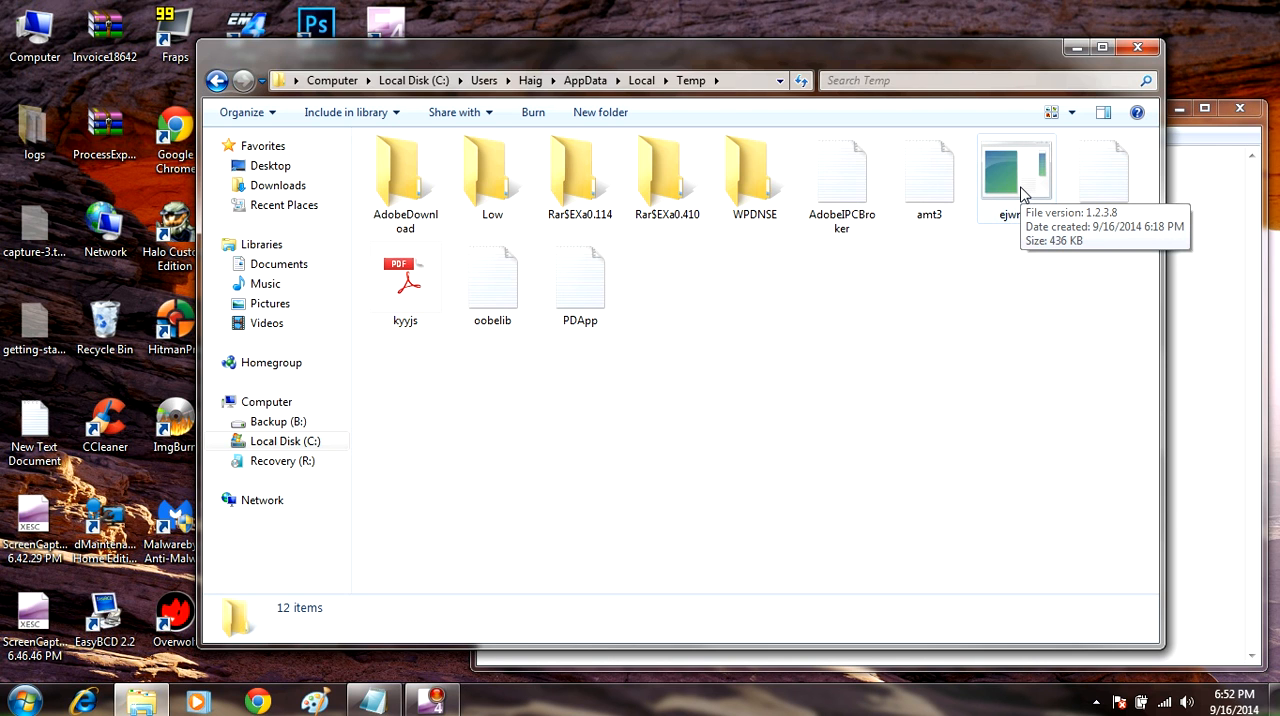
pyautogui.moveTo(1030, 194)
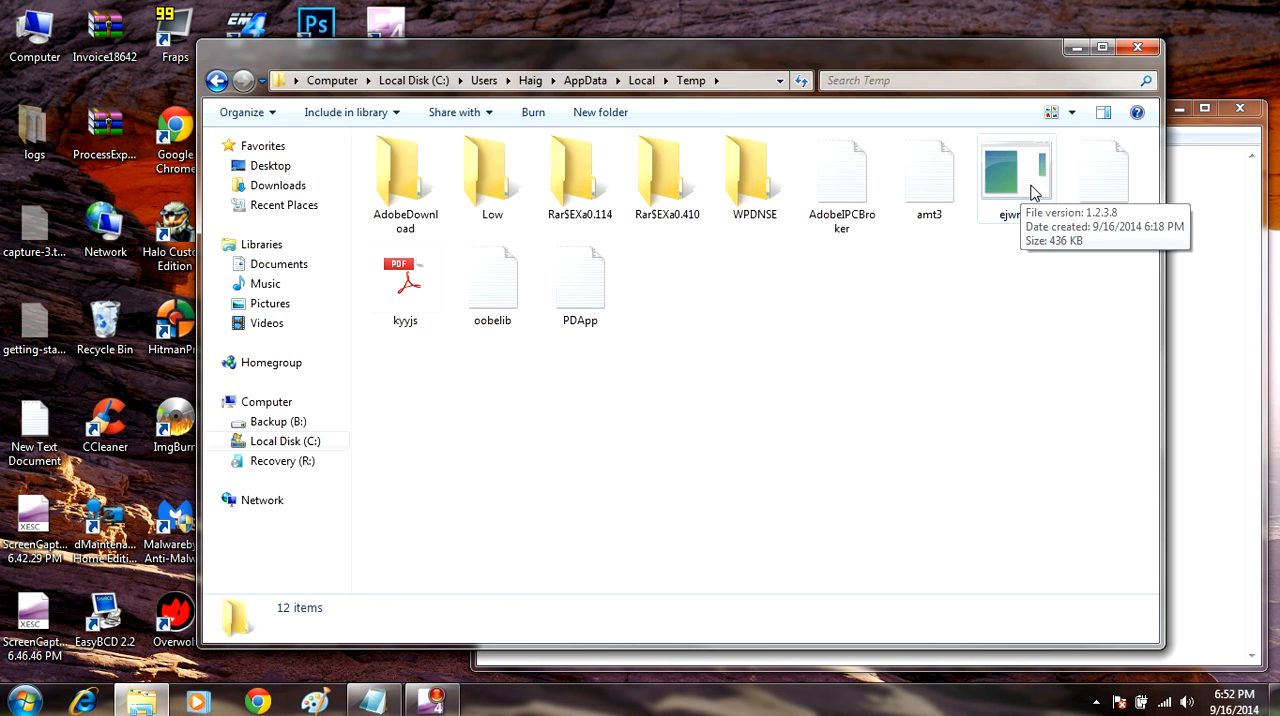
# - Delete ejwmu and kyyjs from Temp, confirming the move to the Recycle Bin
pyautogui.rightClick(1015, 175)
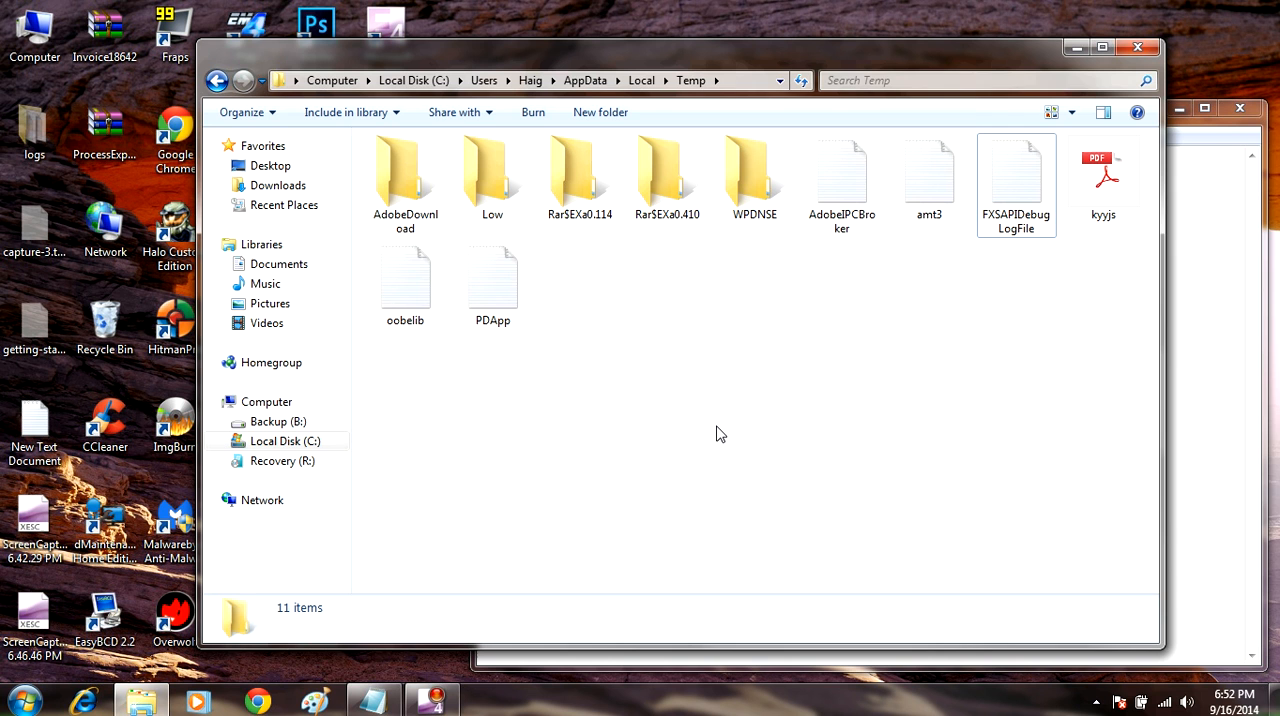
pyautogui.rightClick(1103, 170)
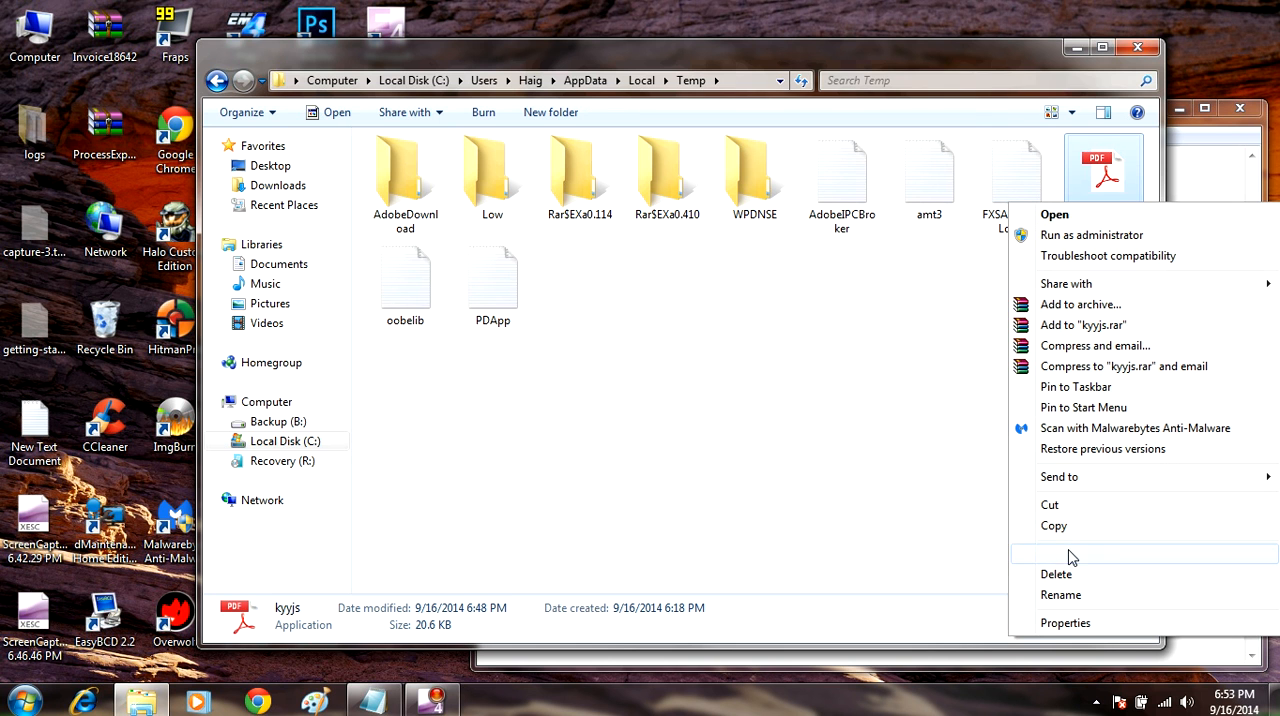
pyautogui.click(1056, 574)
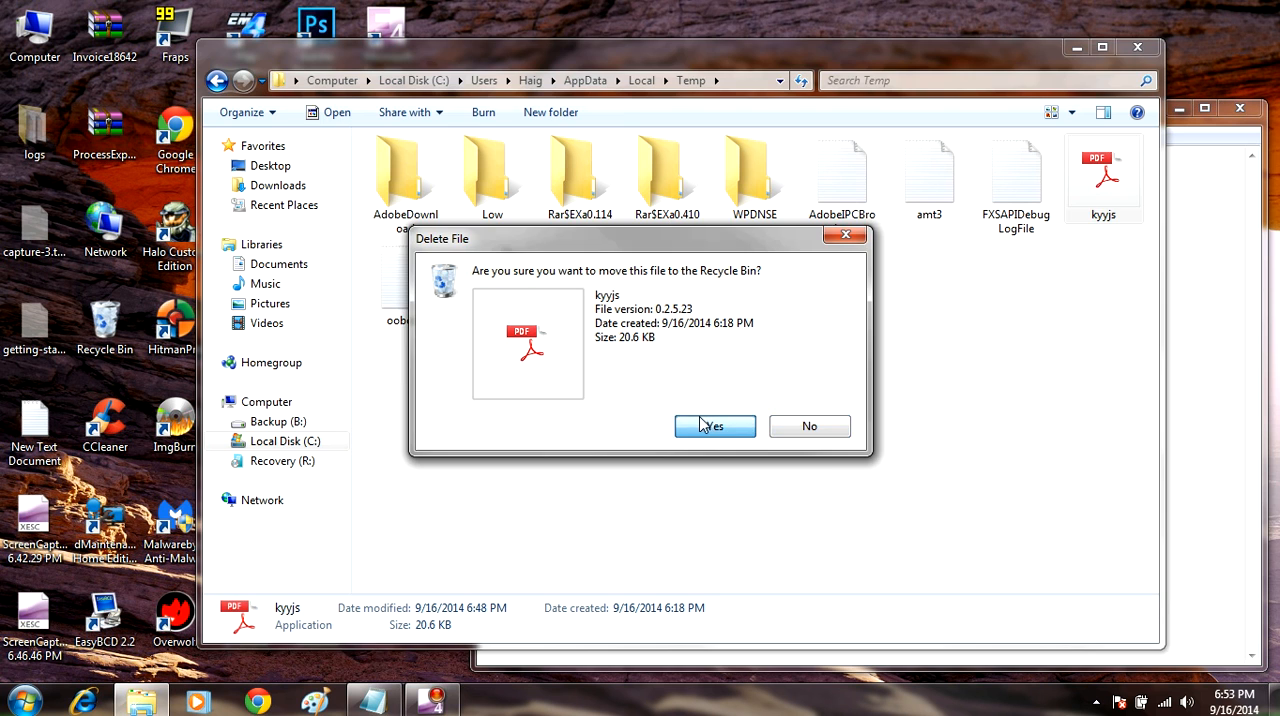
pyautogui.click(715, 426)
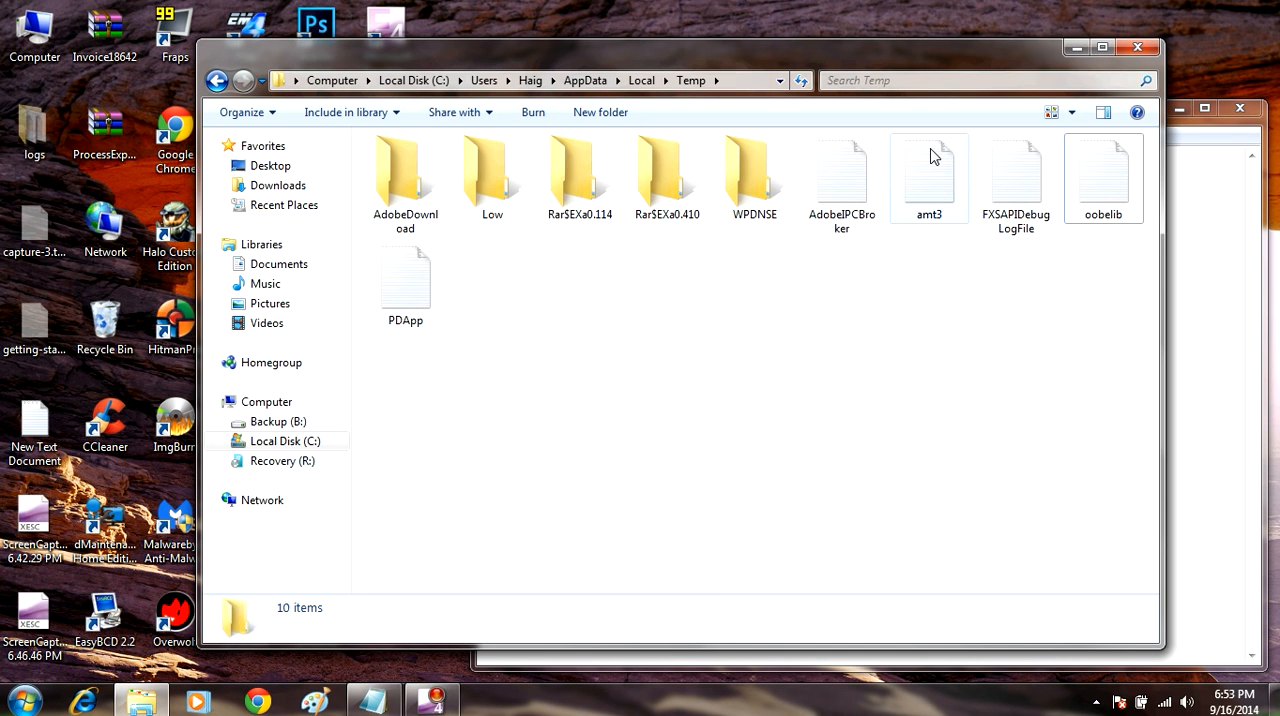
pyautogui.moveTo(905, 194)
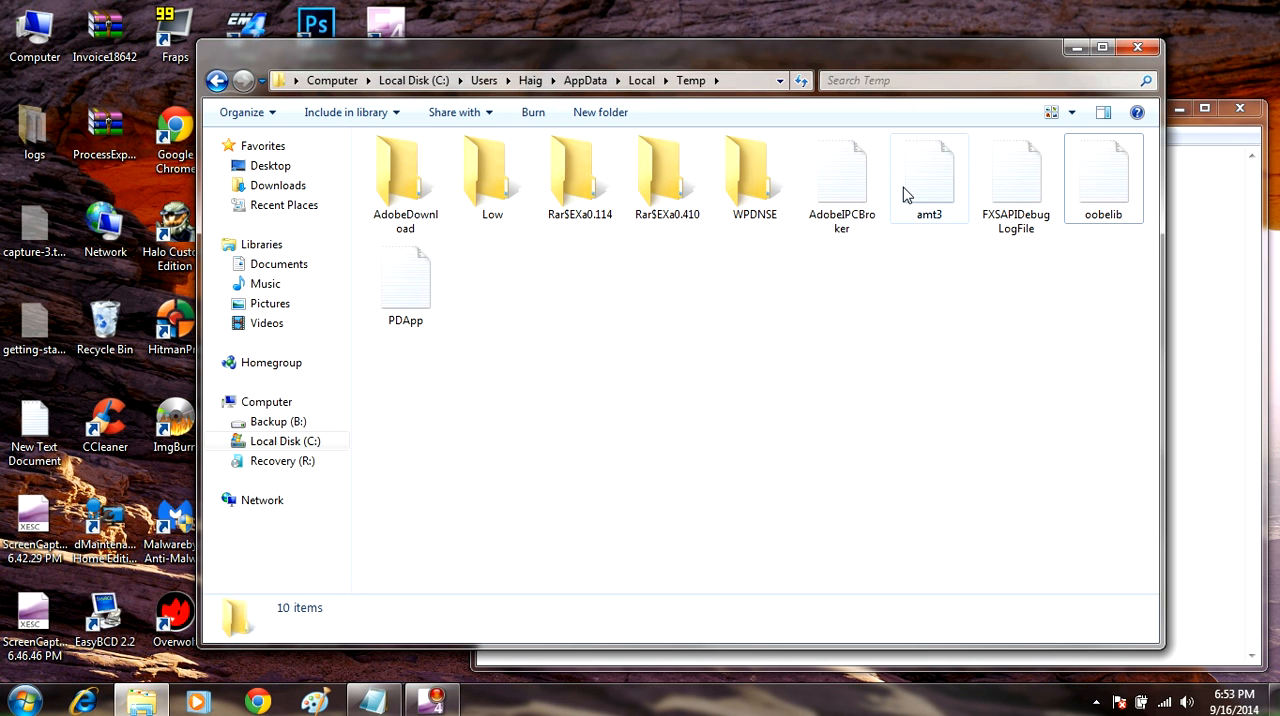
pyautogui.moveTo(928, 175)
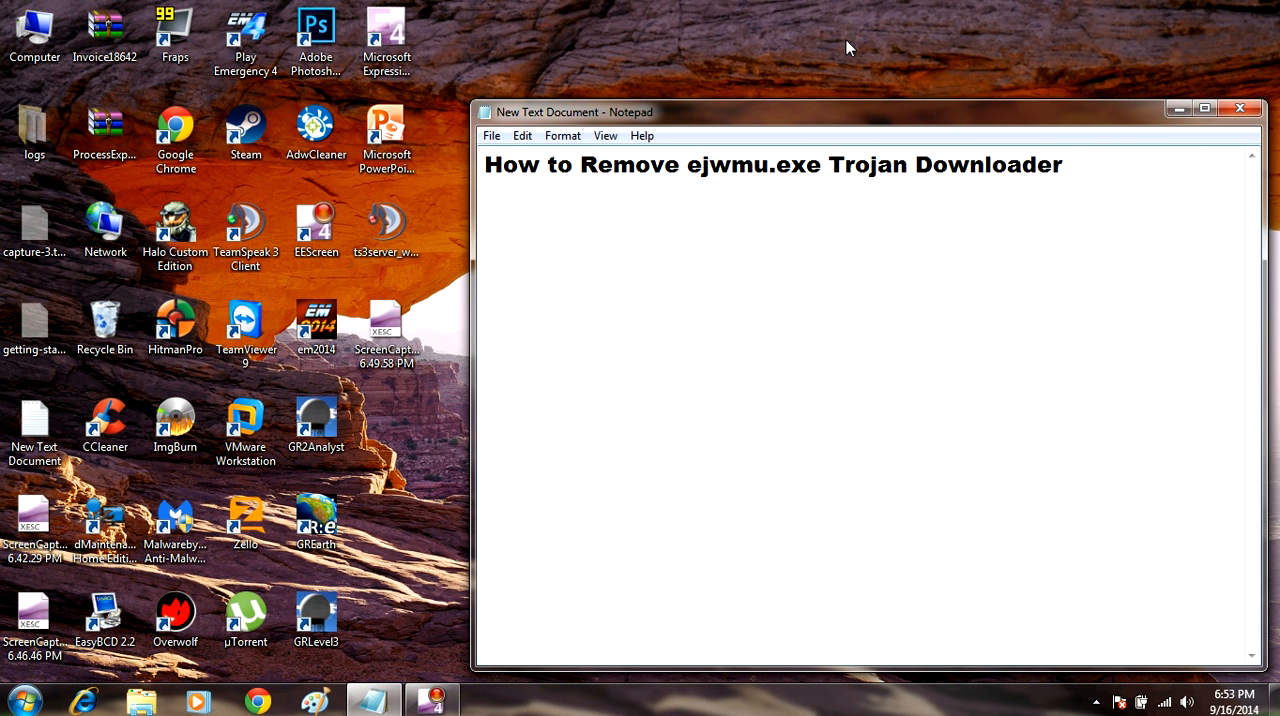
# - Drag the Notepad note lower and minimize it to clear the desktop
pyautogui.moveTo(895, 165); pyautogui.dragTo(1065, 165)
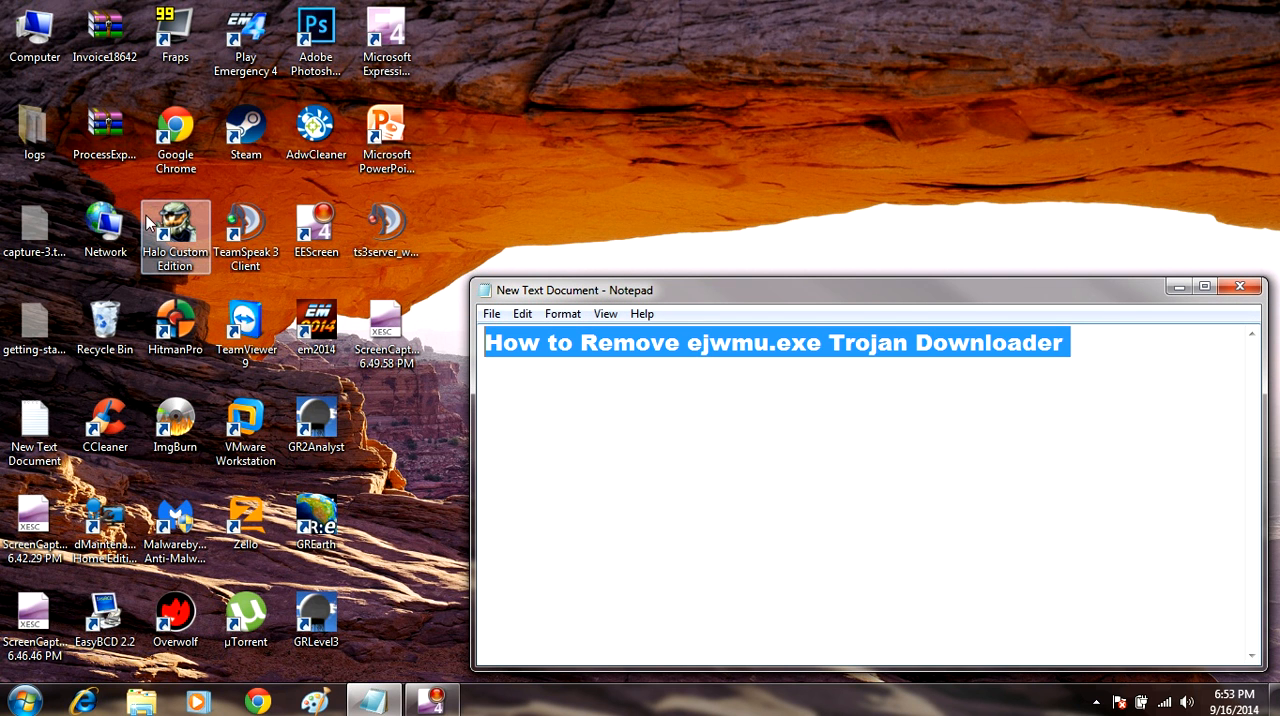
pyautogui.click(246, 230)
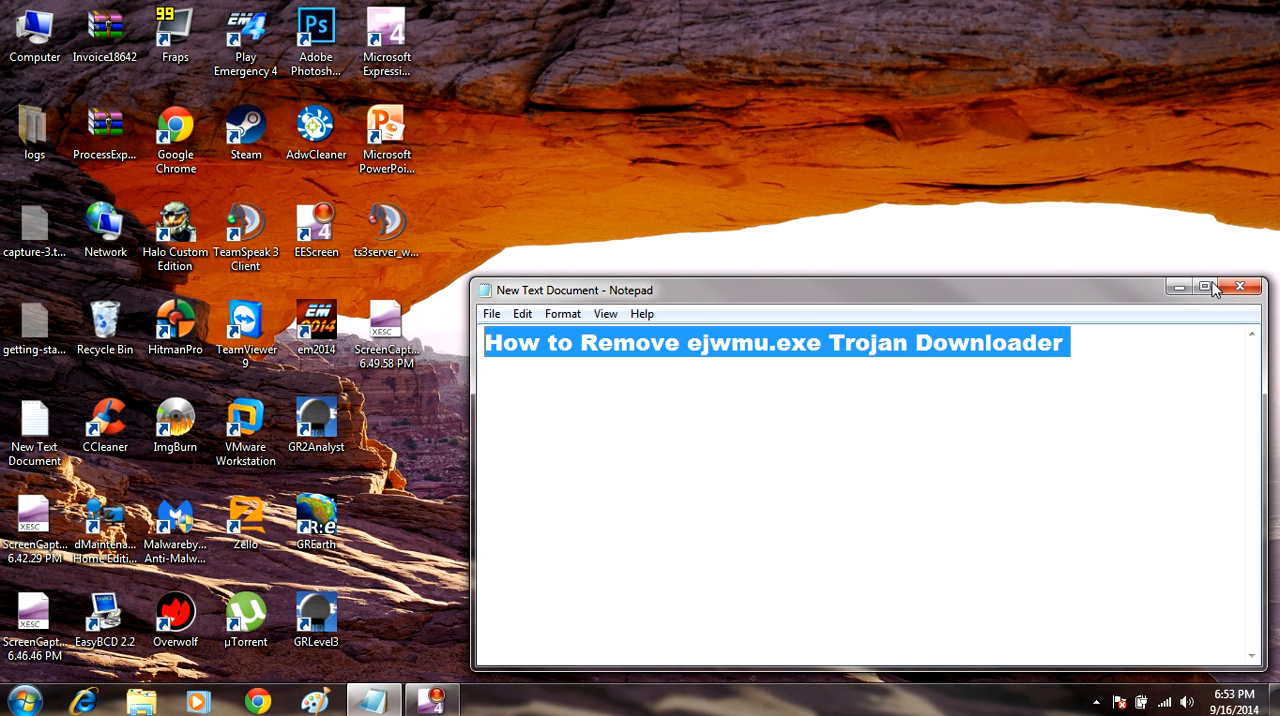
pyautogui.click(1207, 289)
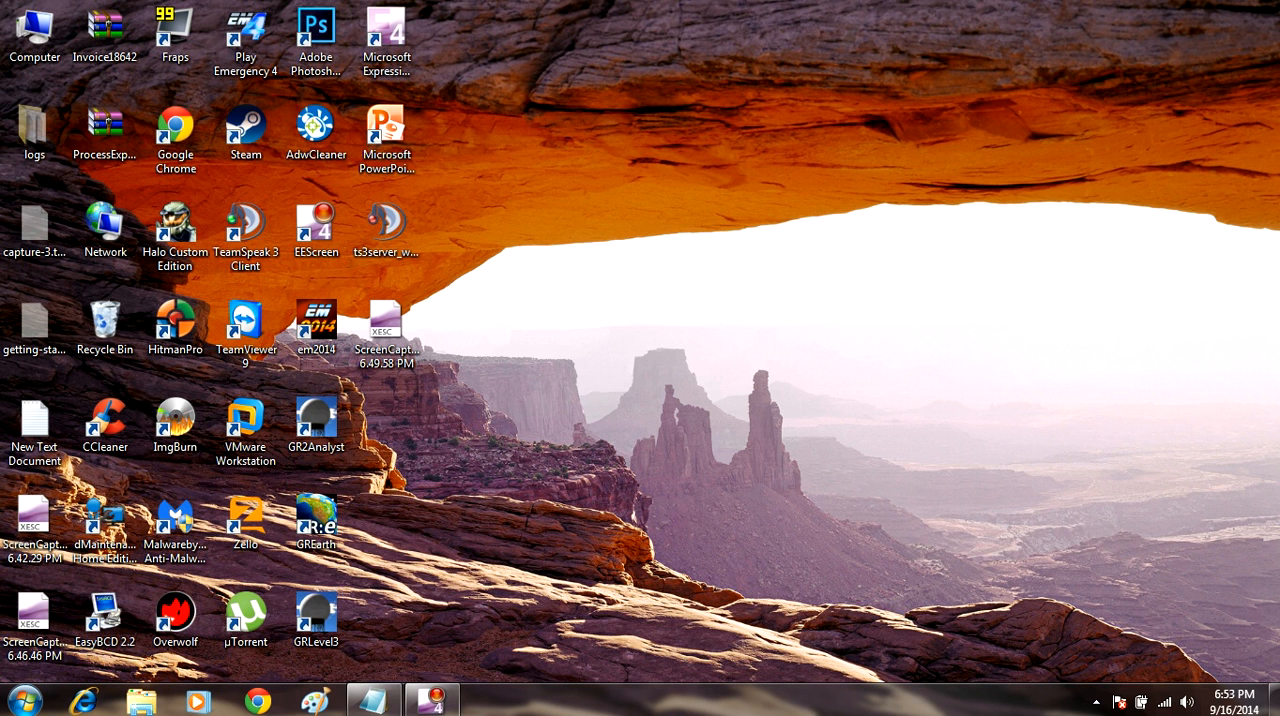
pyautogui.moveTo(617, 441)
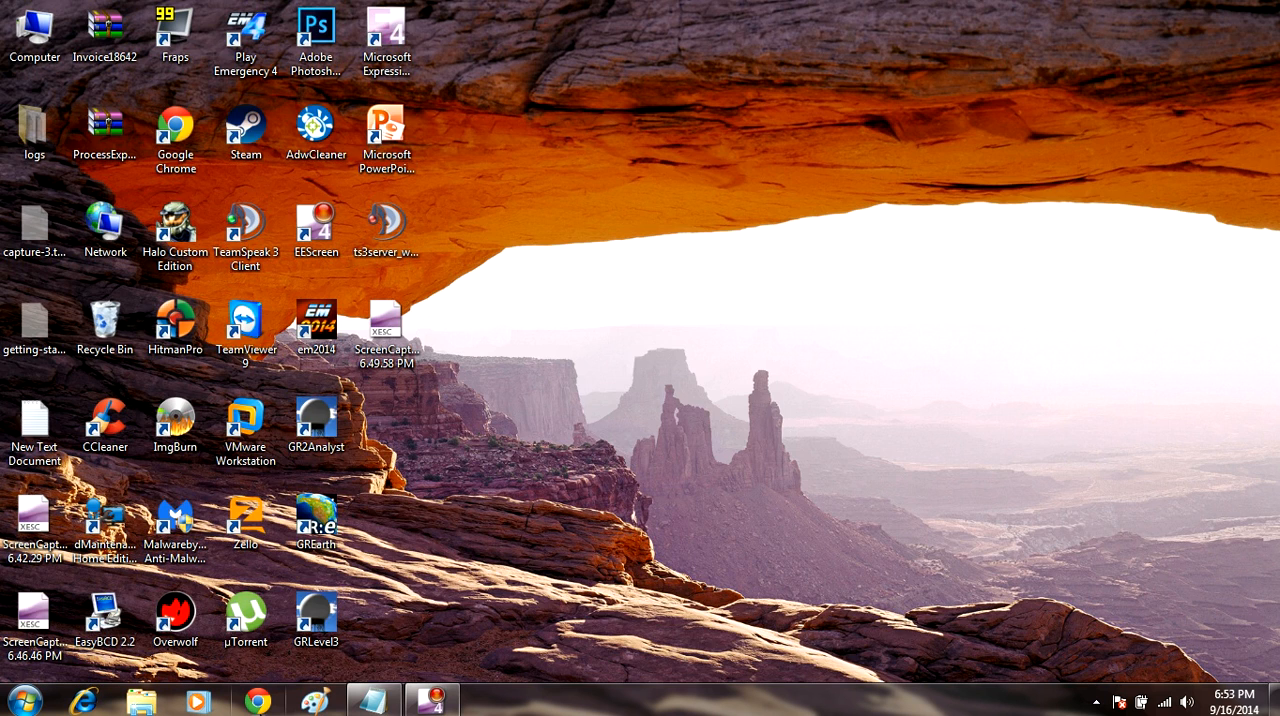
# - Search 'mbam' in Chrome and download Malwarebytes free version from malwarebytes.org
pyautogui.click(257, 699)
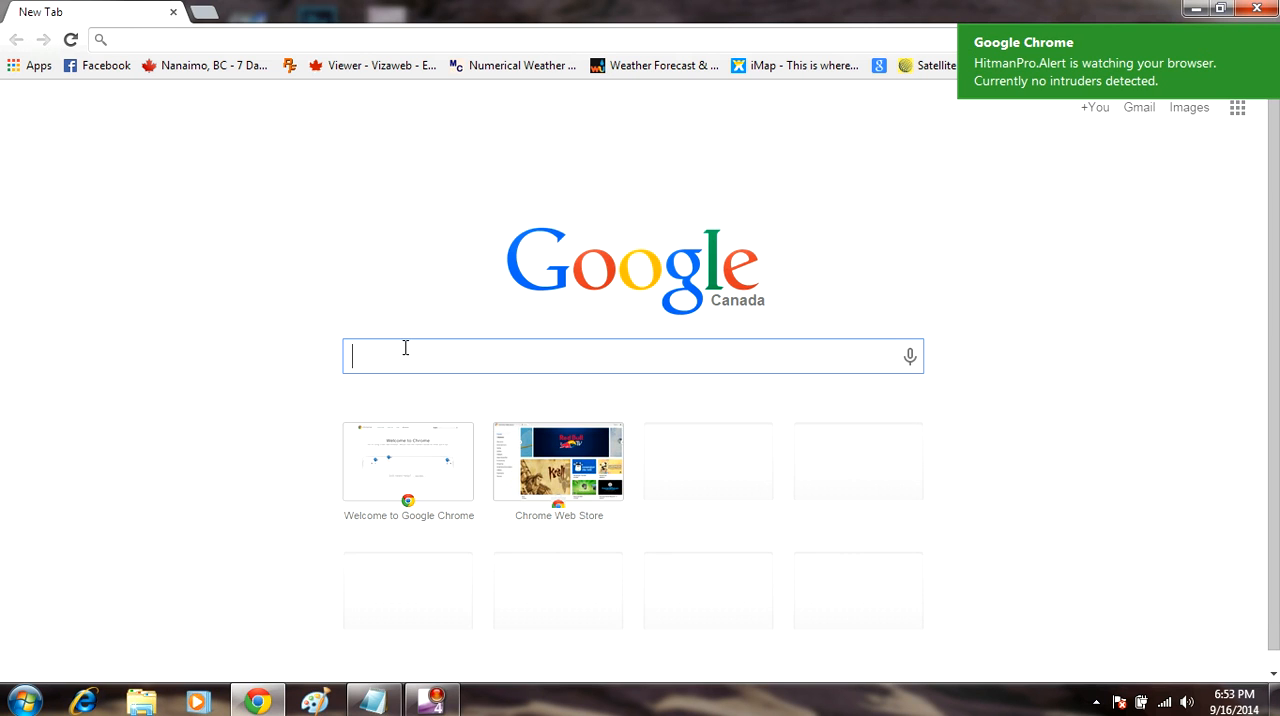
pyautogui.write('mbam')
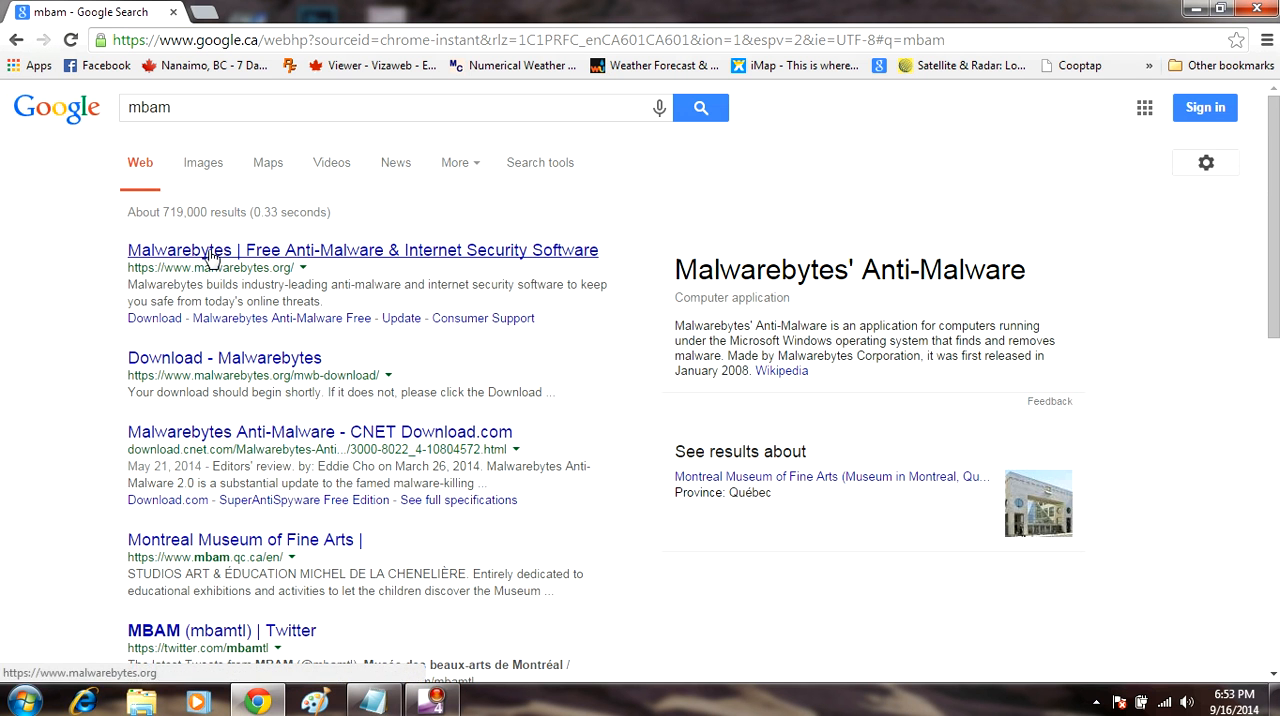
pyautogui.click(362, 250)
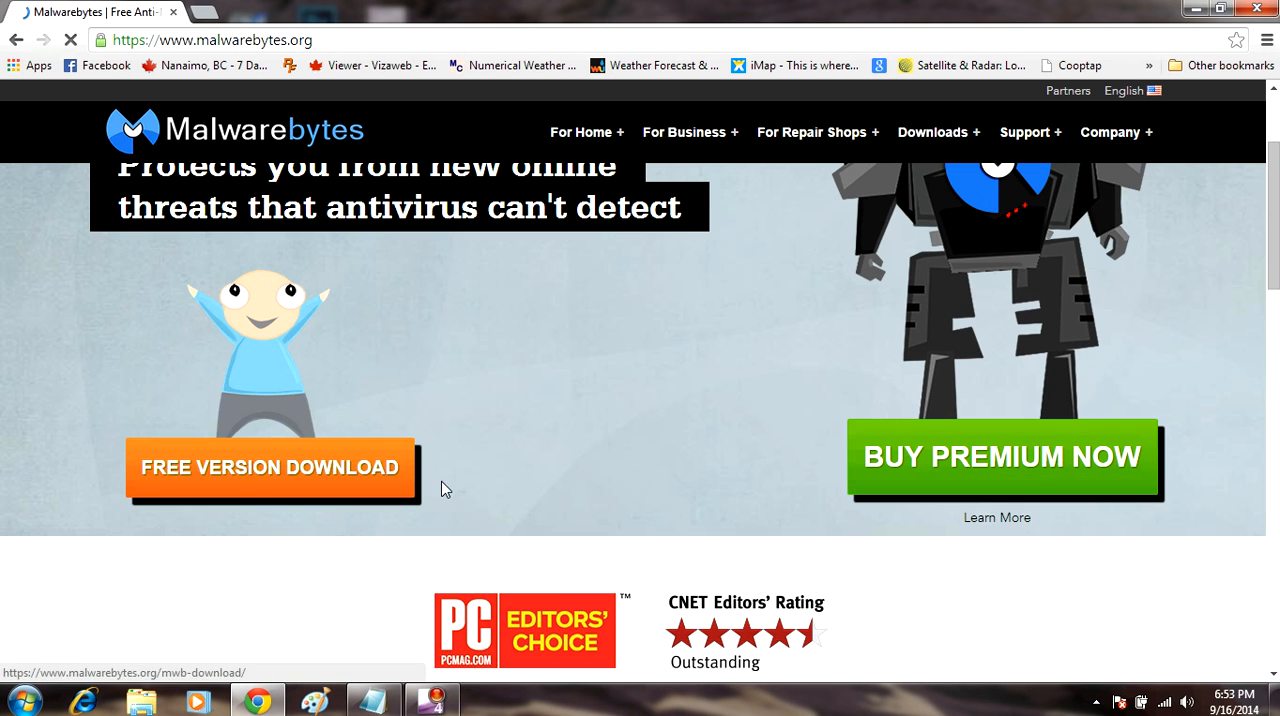
pyautogui.click(270, 467)
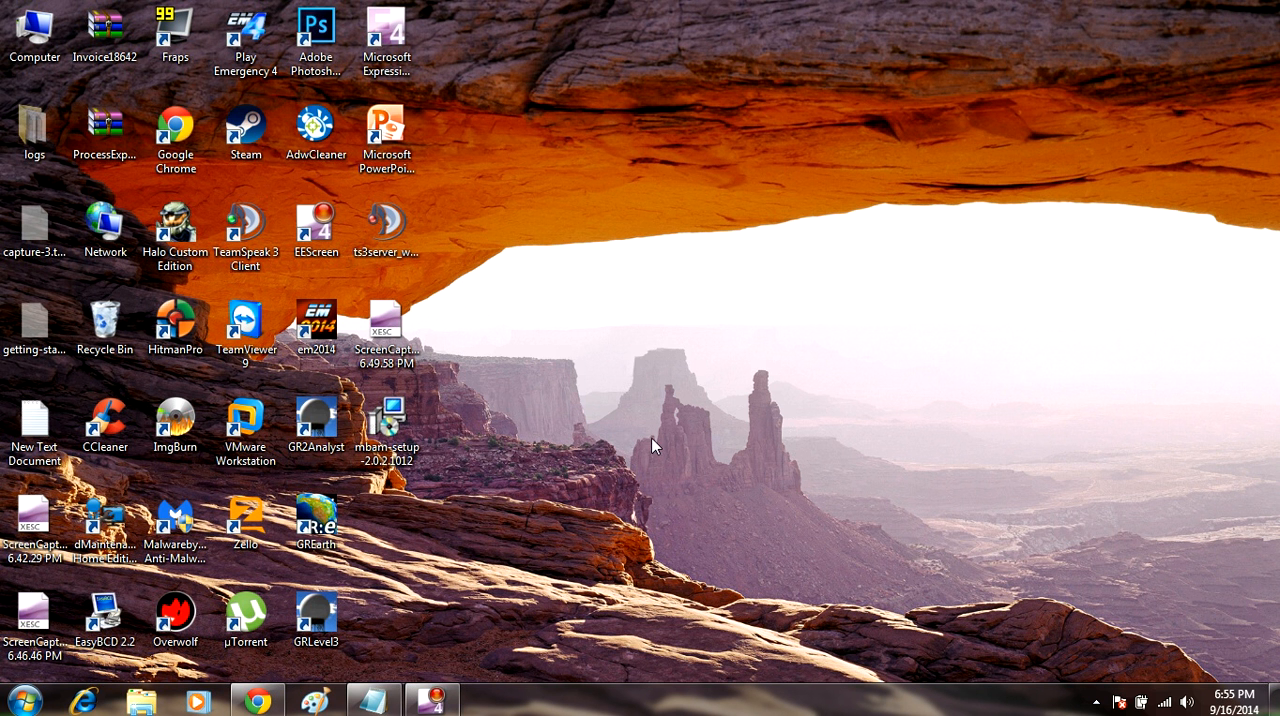
pyautogui.moveTo(631, 451)
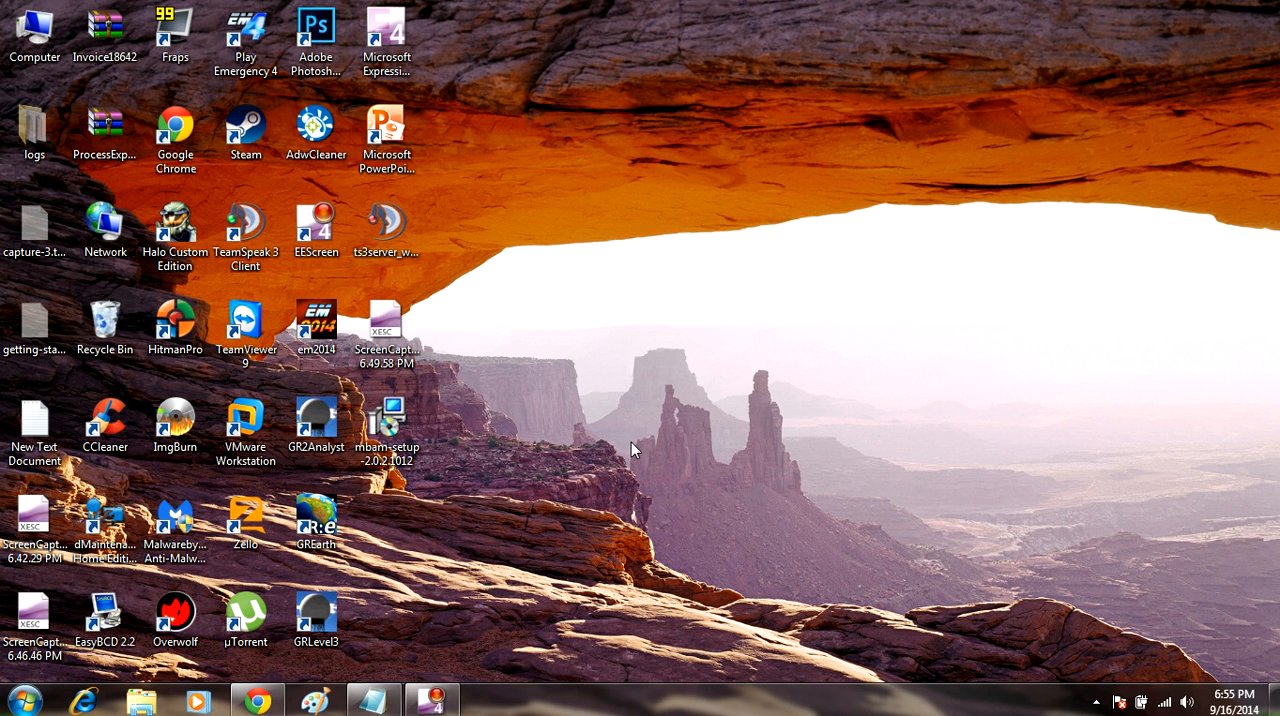
pyautogui.moveTo(636, 378)
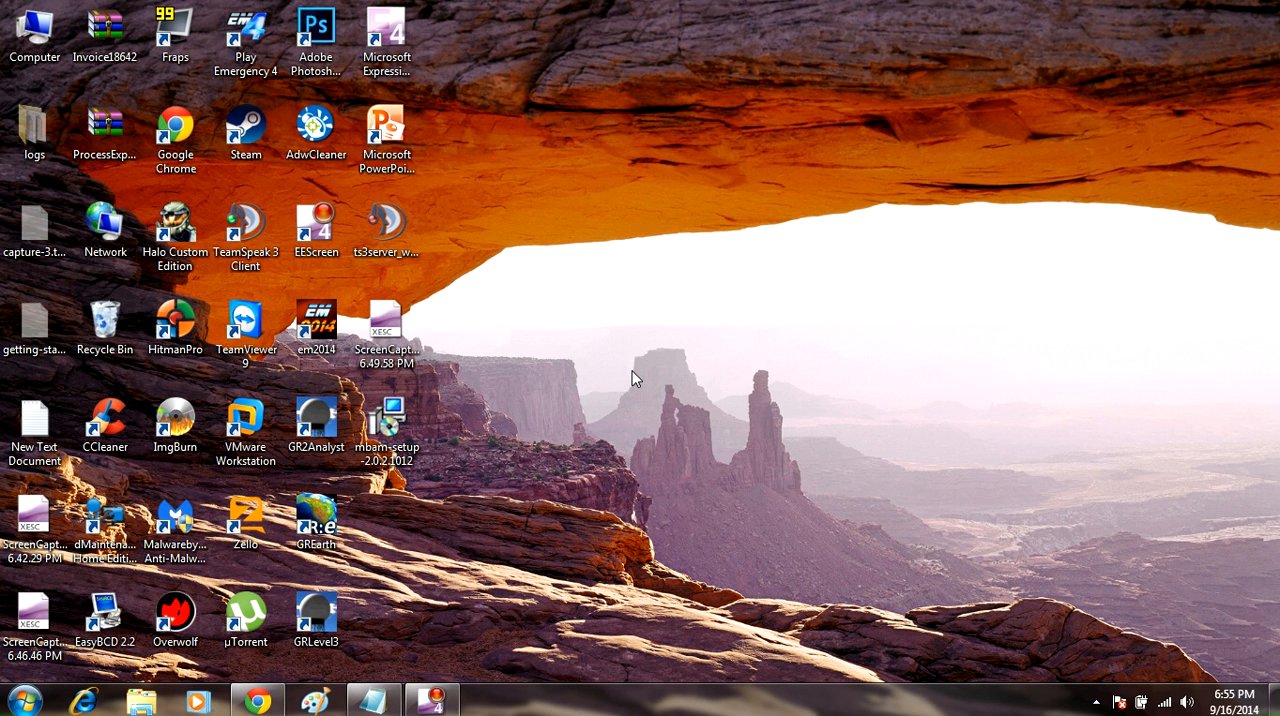
pyautogui.moveTo(633, 366)
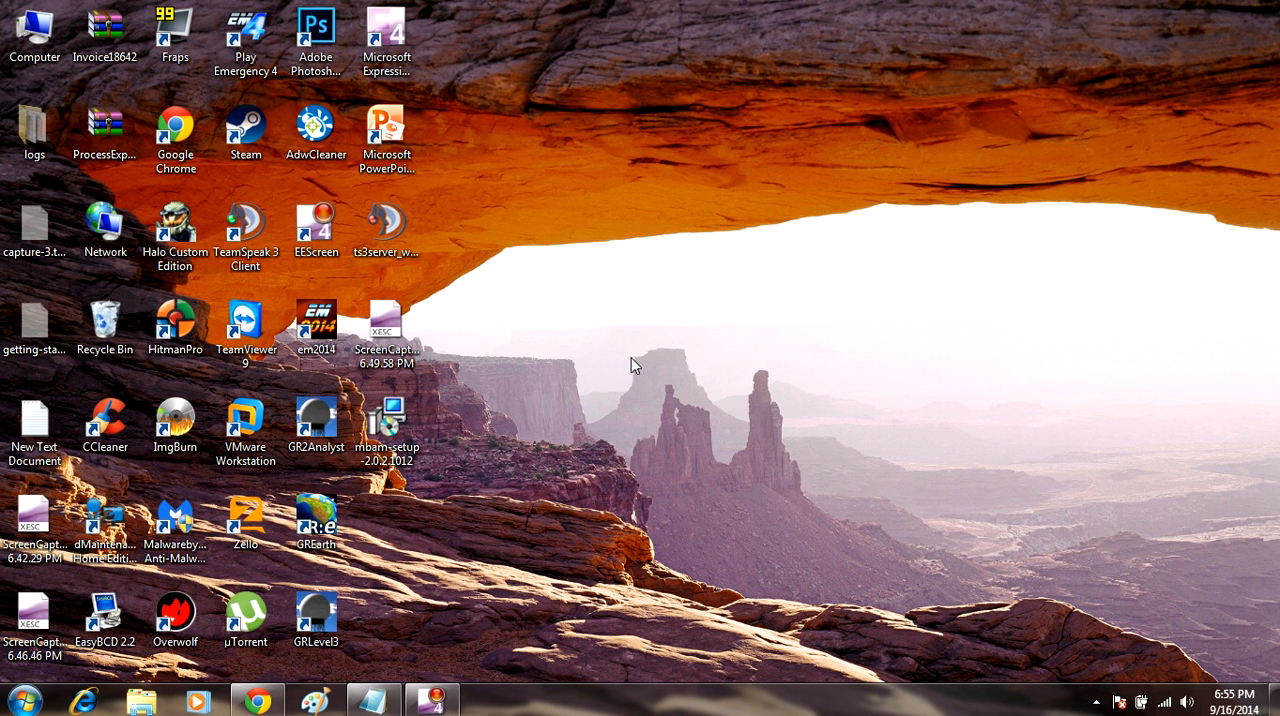